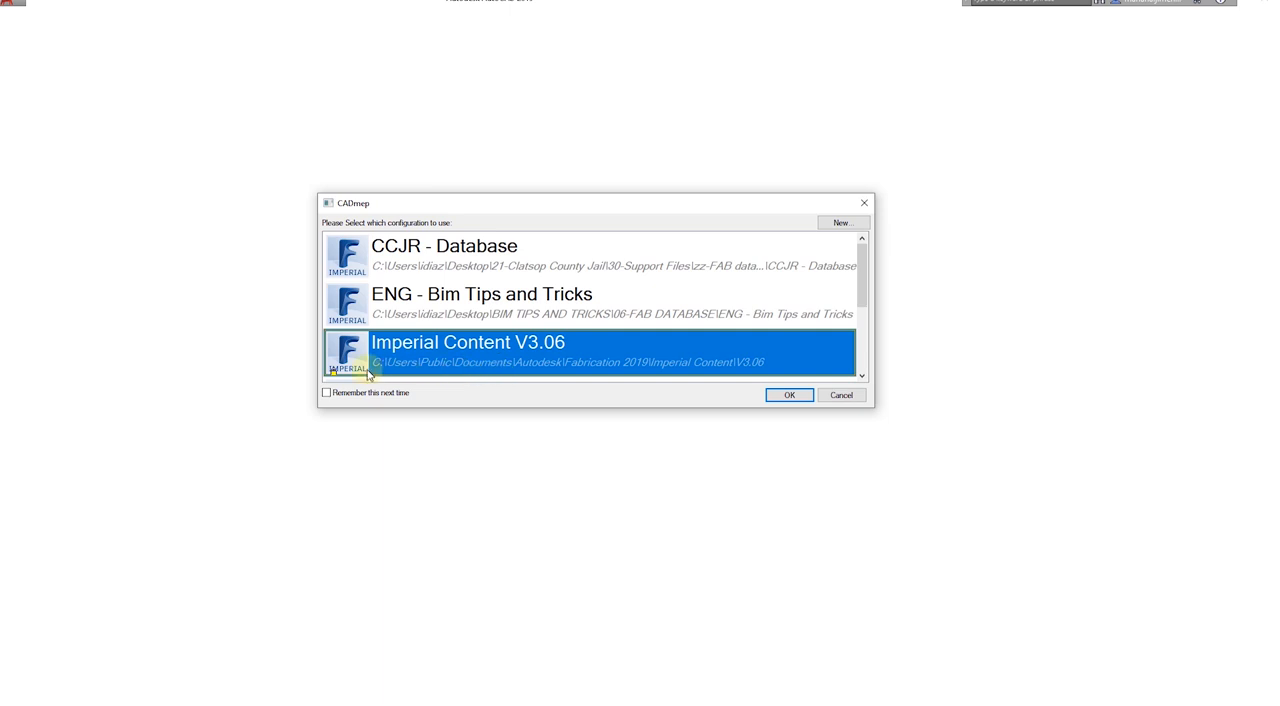
{"action": "mouse_move", "coordinate": [741, 379]}
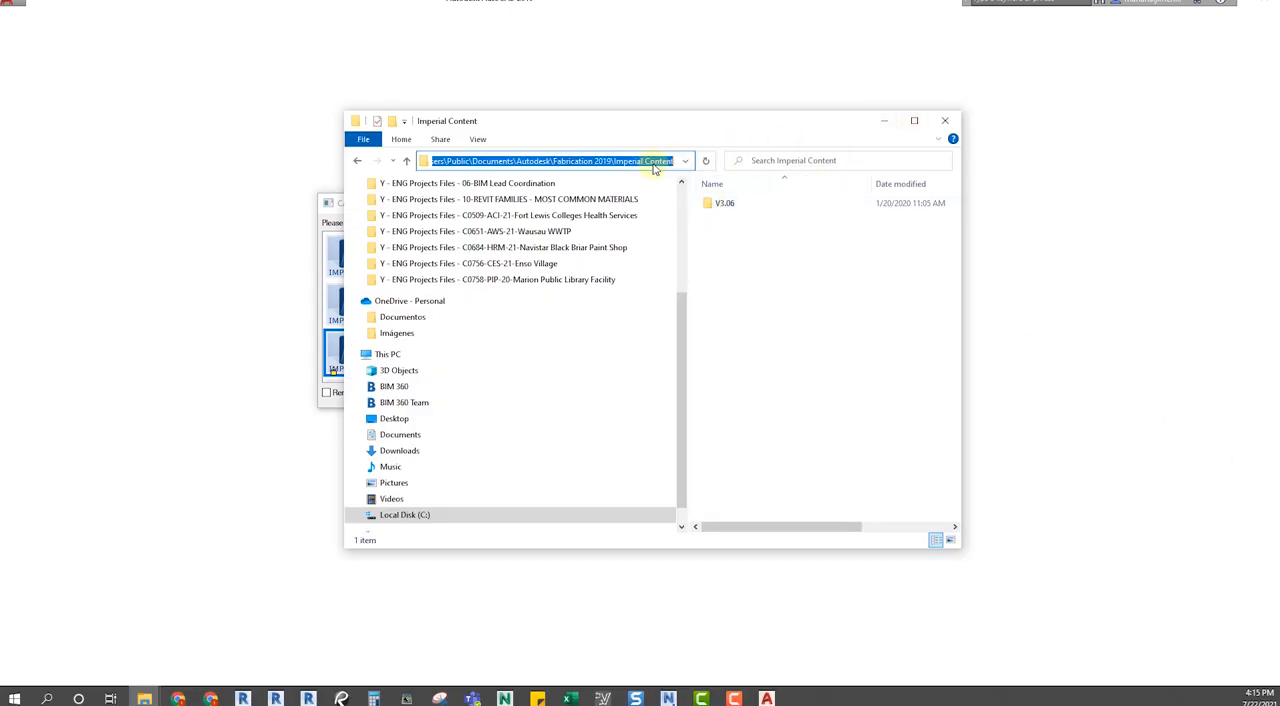
Inspect the Imperial Content V3.06 and 06-FAB DATABASE folders' context menus, then dismiss them.
{"action": "left_click", "coordinate": [724, 203]}
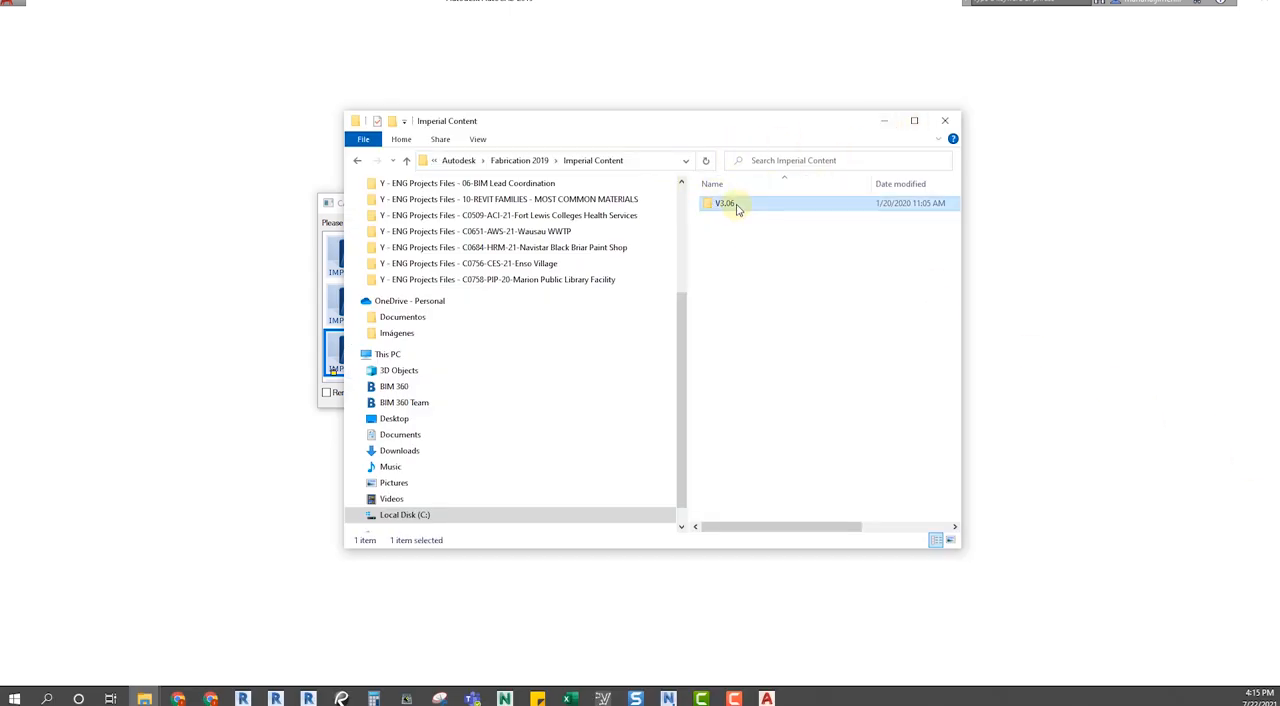
{"action": "right_click", "coordinate": [724, 203]}
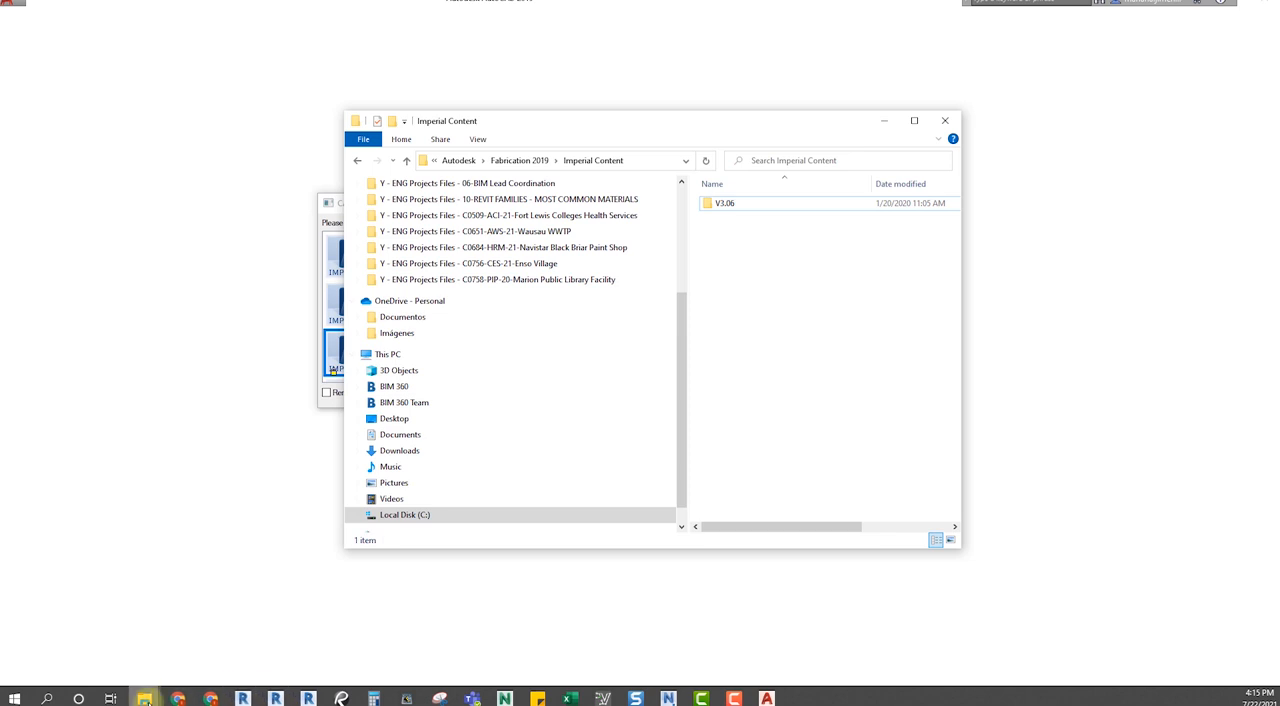
{"action": "right_click", "coordinate": [783, 325]}
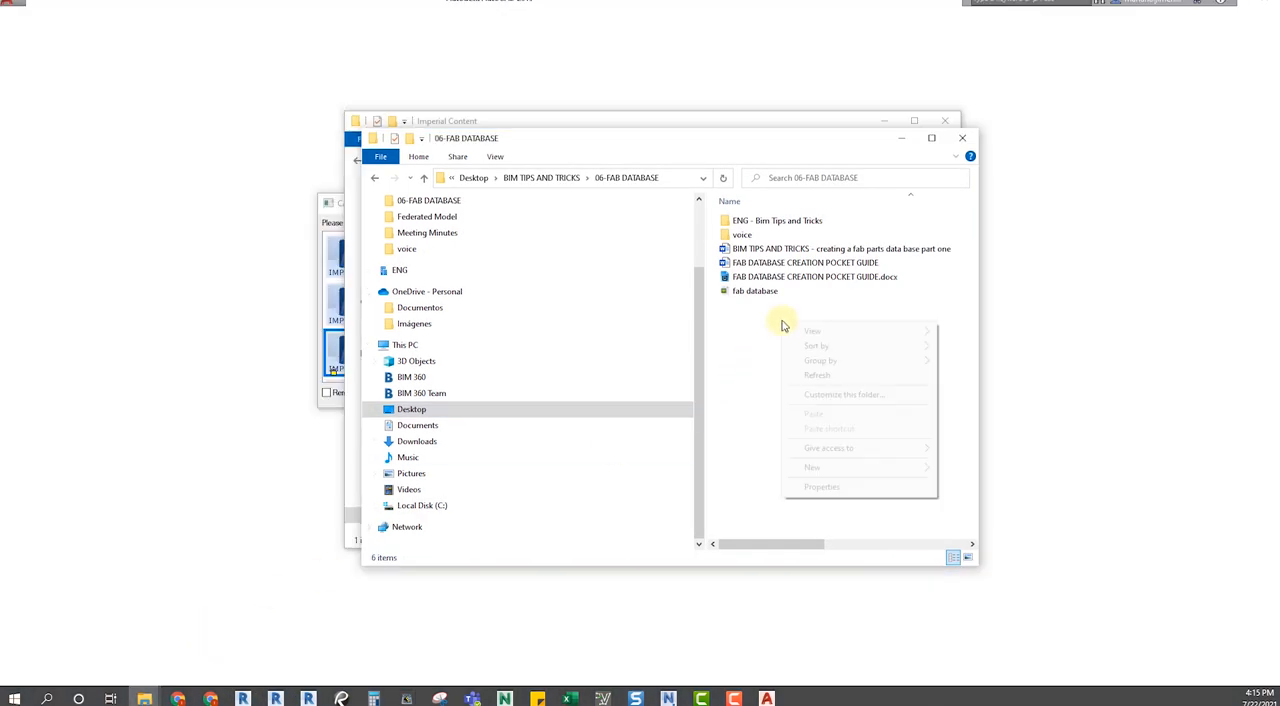
{"action": "left_click", "coordinate": [565, 295]}
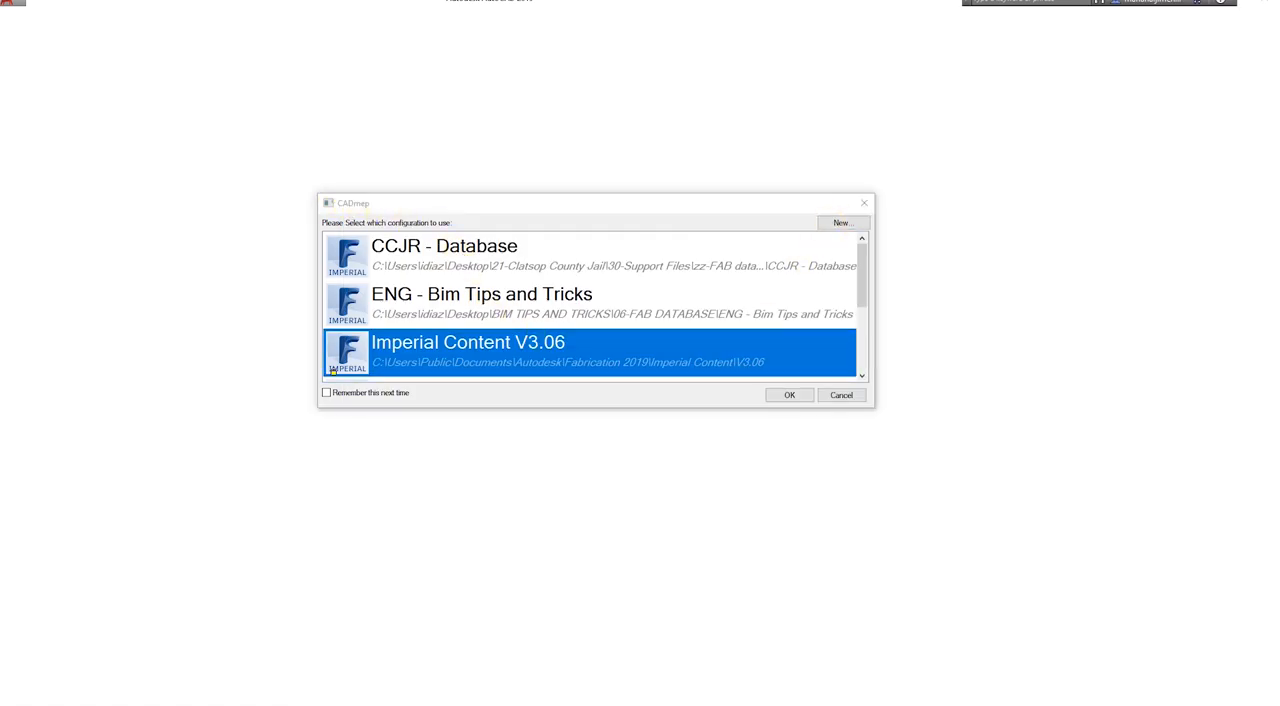
Add ENG - Bim Tips and Tricks from BIM TIPS AND TRICKS > 06-FAB DATABASE as a configuration.
{"action": "left_click", "coordinate": [841, 222]}
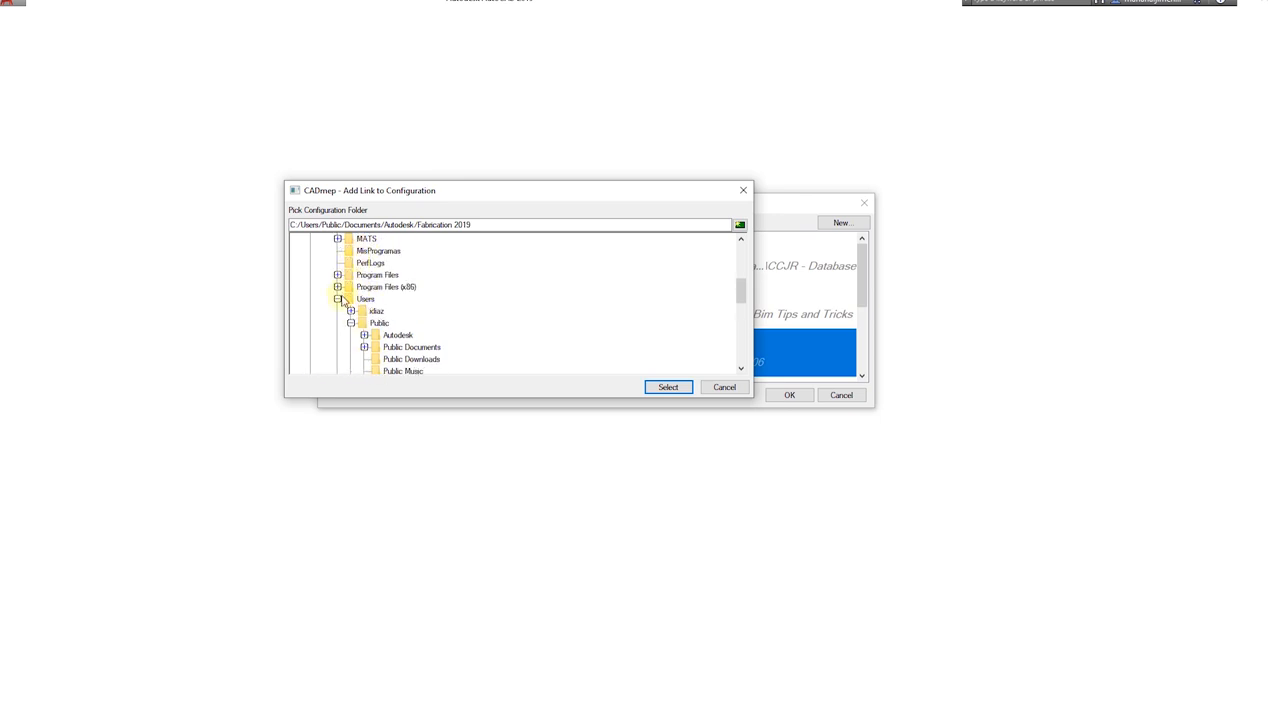
{"action": "scroll", "scroll_direction": "down", "scroll_amount": 3}
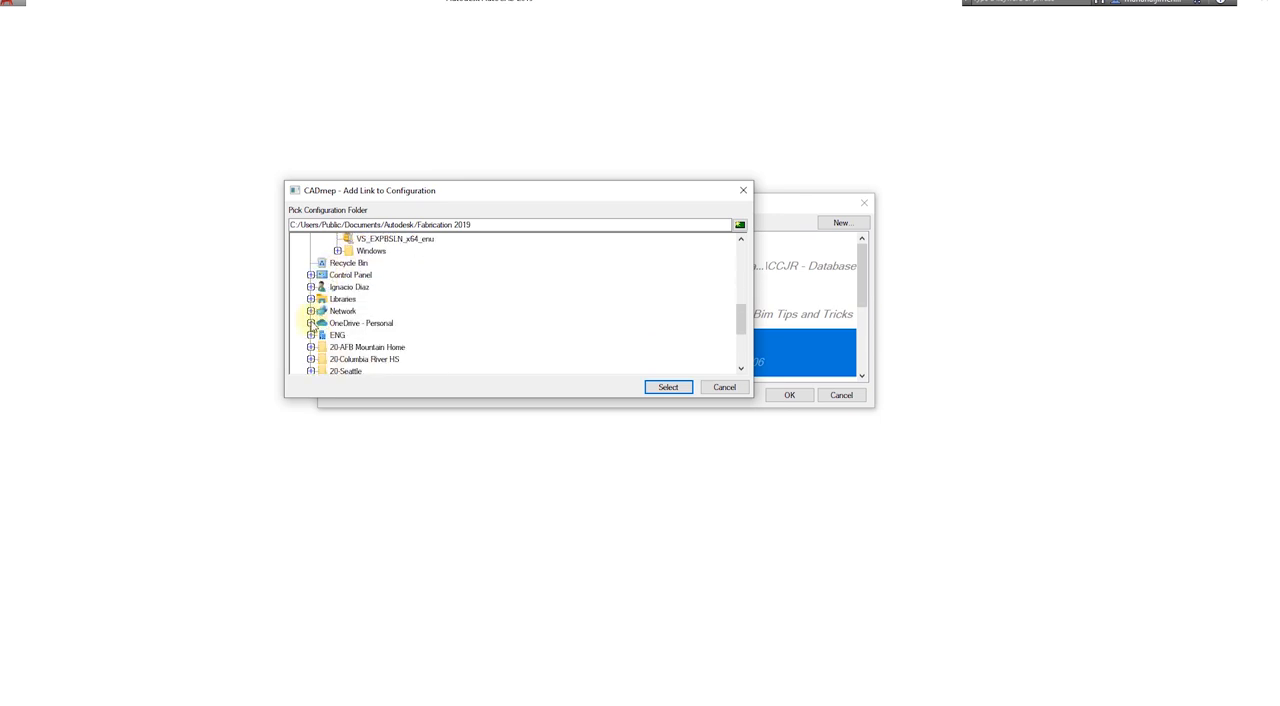
{"action": "scroll", "scroll_direction": "down", "scroll_amount": 3}
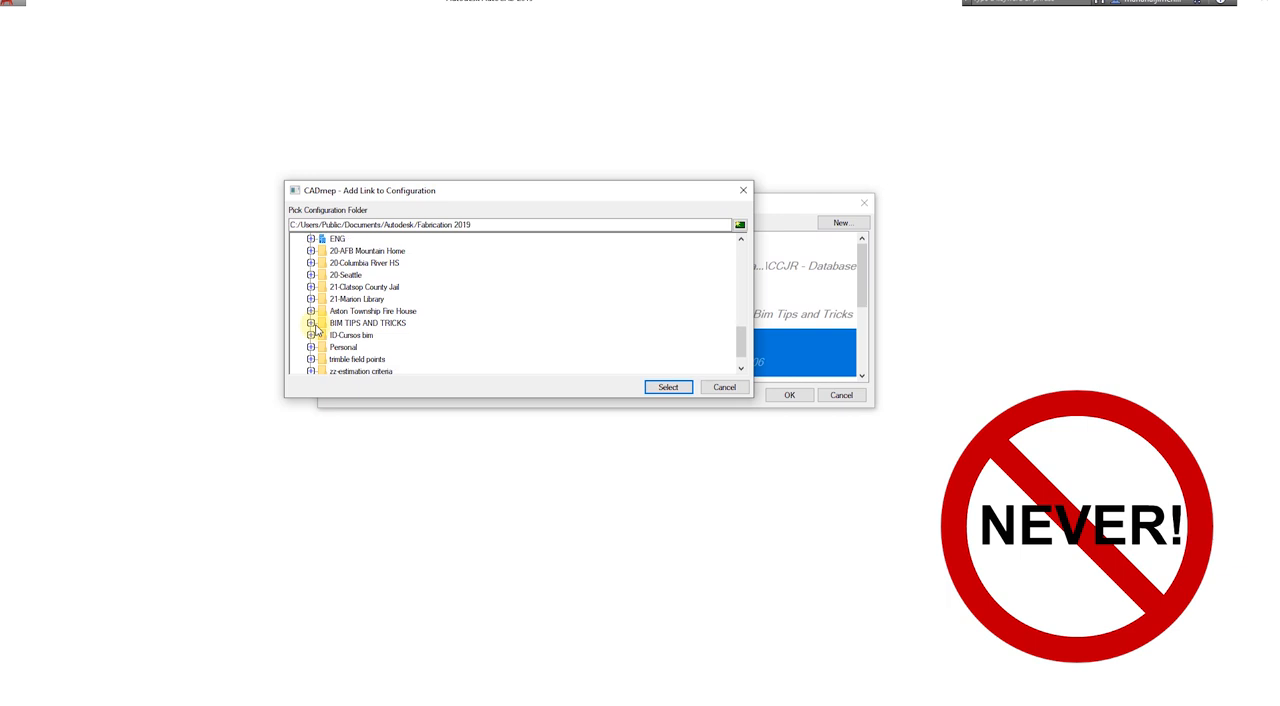
{"action": "left_click", "coordinate": [312, 323]}
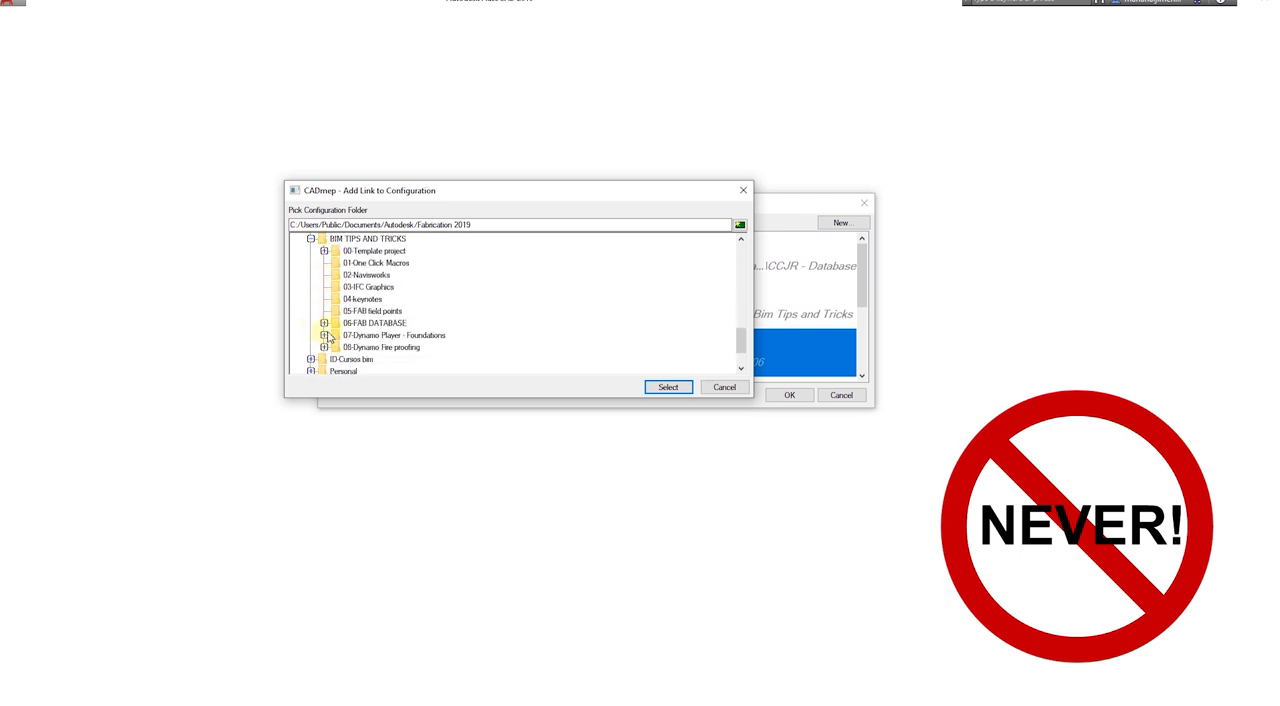
{"action": "left_click", "coordinate": [323, 322]}
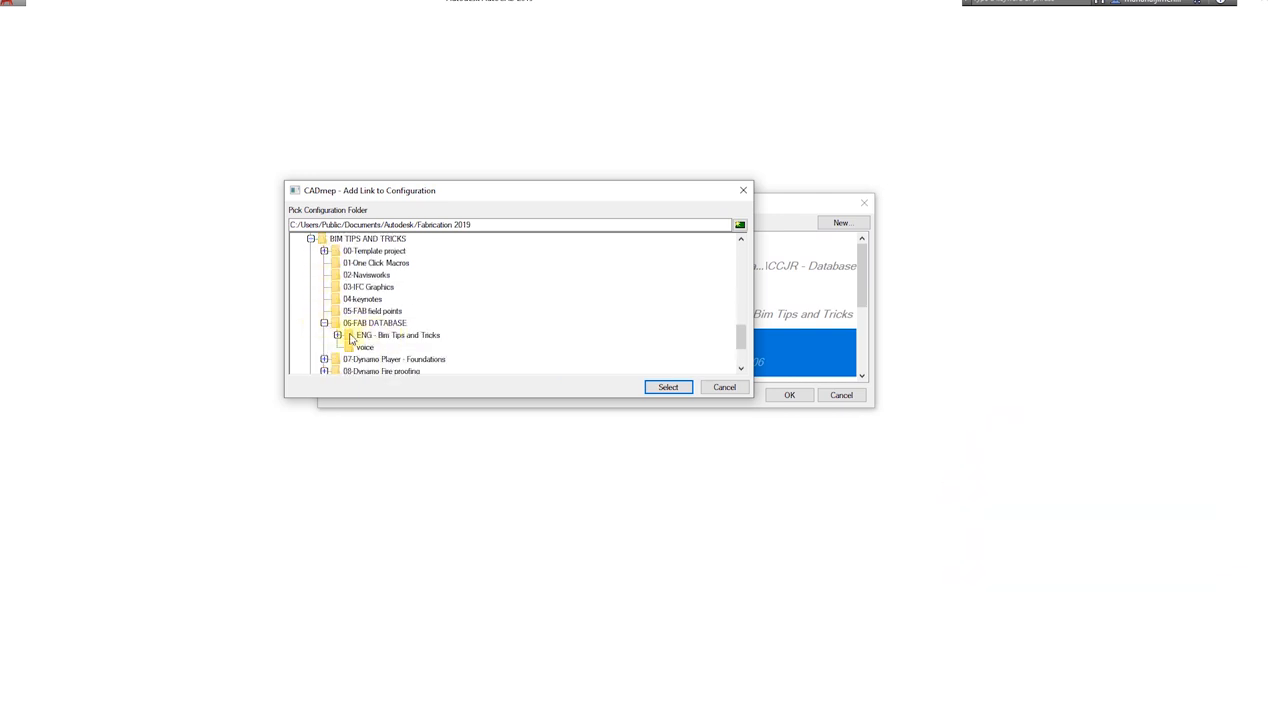
{"action": "left_click", "coordinate": [405, 335]}
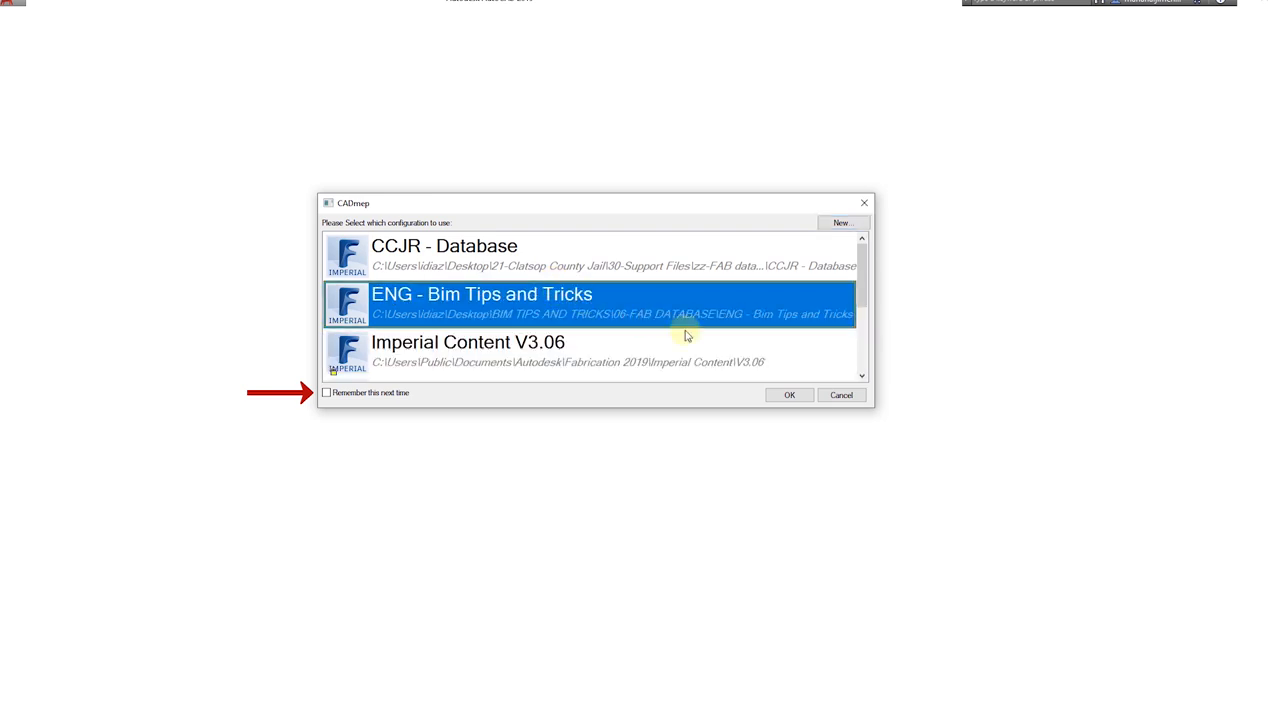
{"action": "mouse_move", "coordinate": [789, 395]}
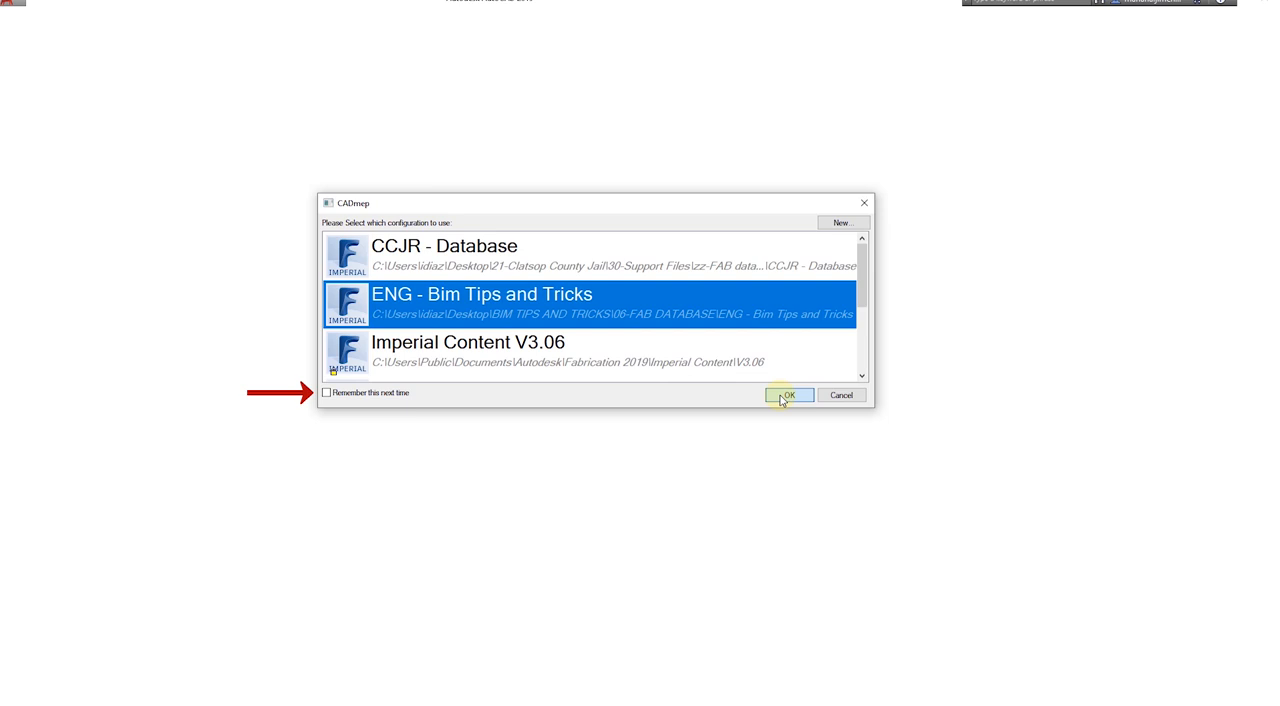
Load the ENG - Bim Tips and Tricks configuration so AutoCAD opens with the BTT - Try 1 service.
{"action": "left_click", "coordinate": [787, 395]}
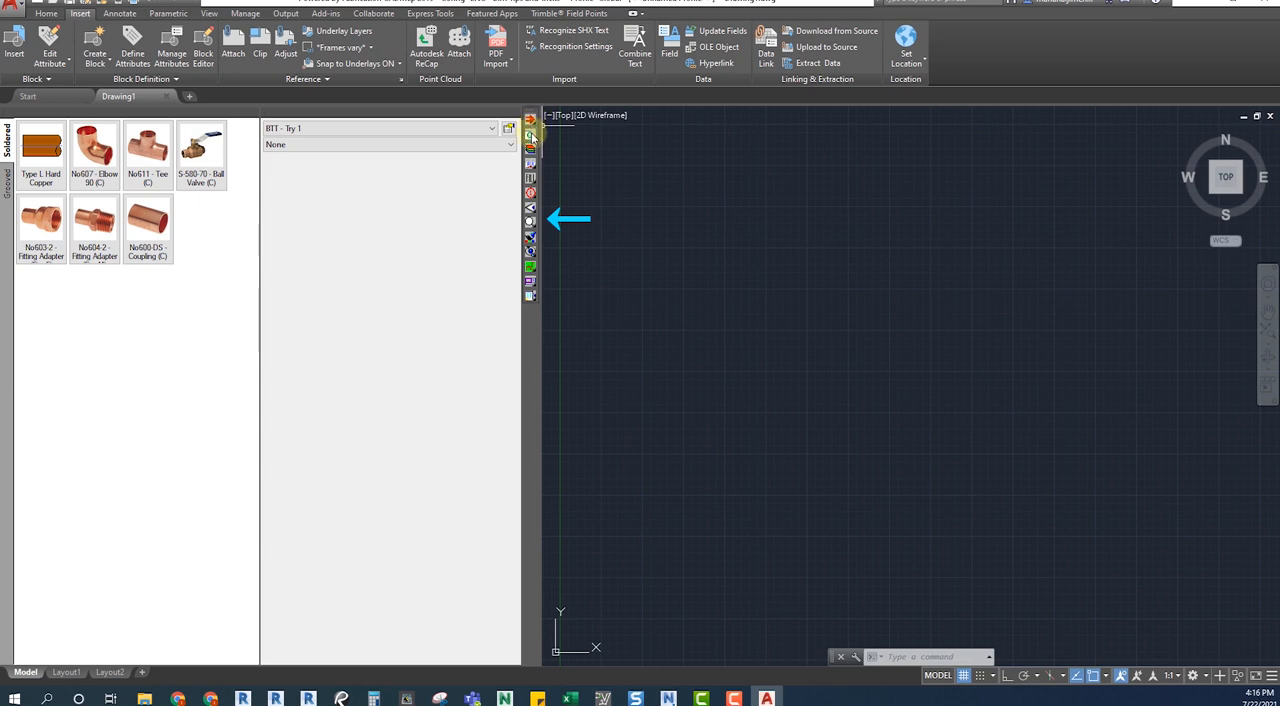
{"action": "mouse_move", "coordinate": [531, 222]}
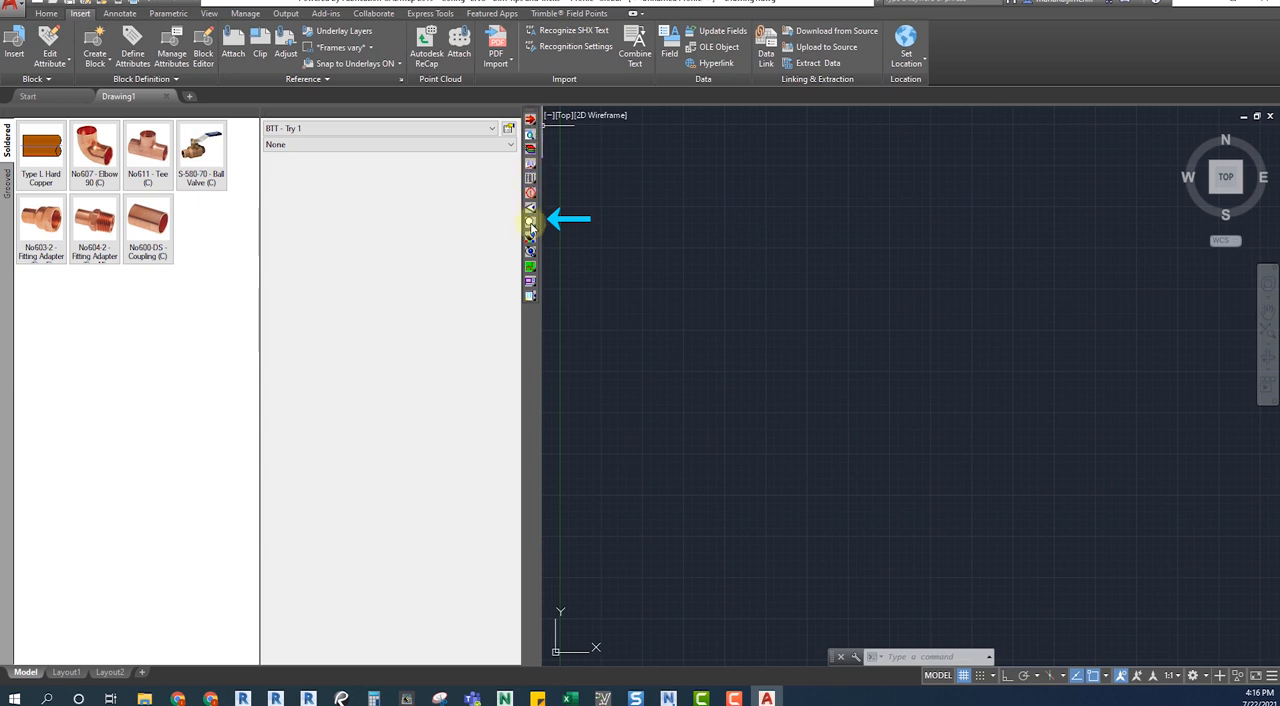
{"action": "mouse_move", "coordinate": [500, 177]}
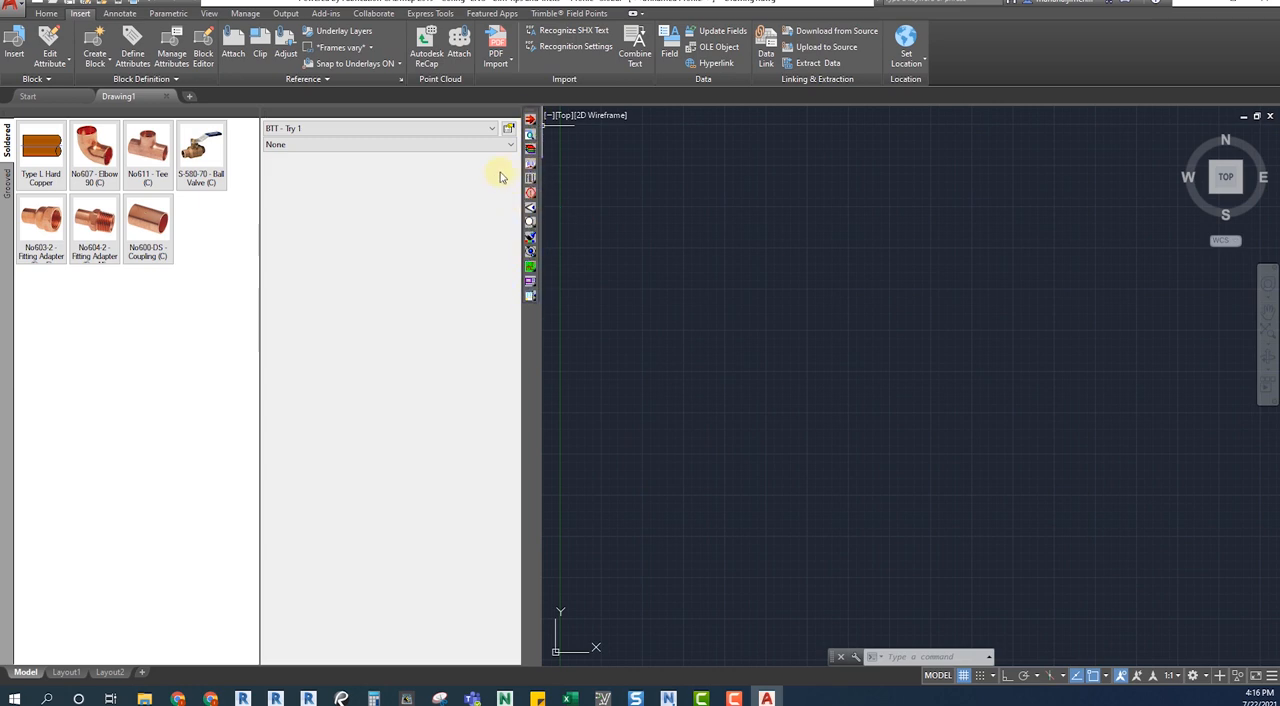
{"action": "left_click", "coordinate": [489, 128]}
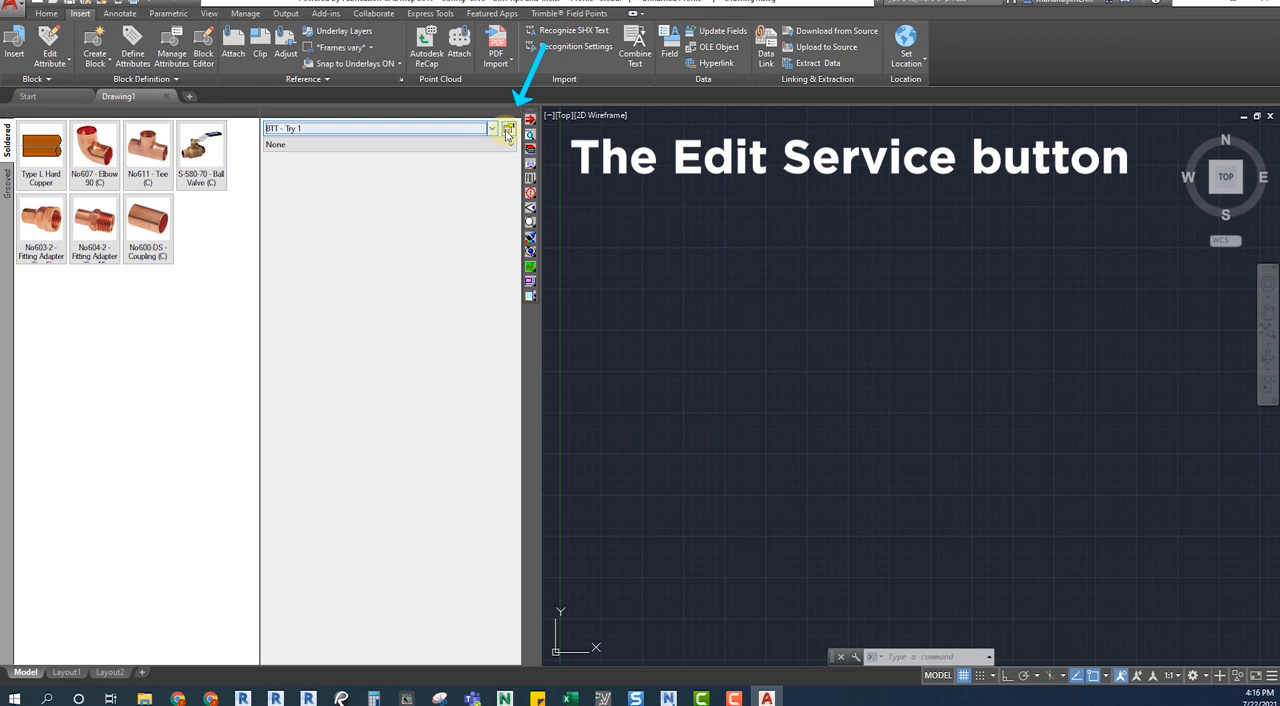
{"action": "mouse_move", "coordinate": [509, 135]}
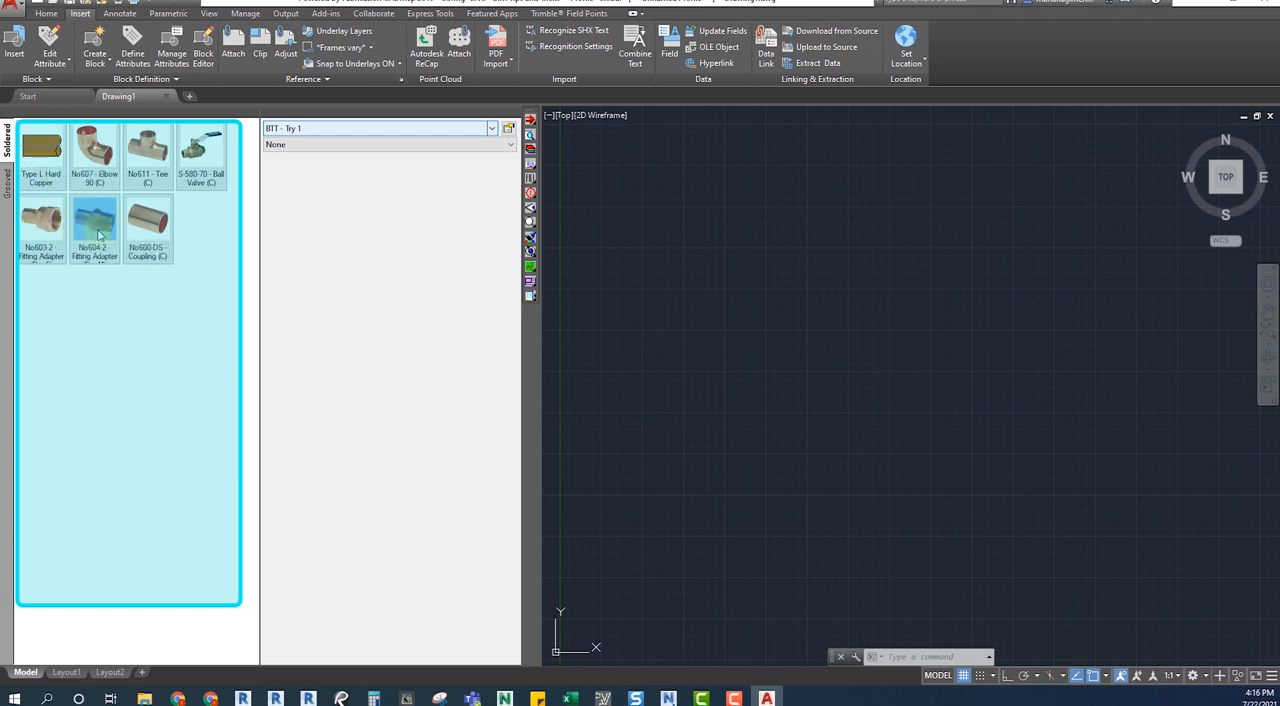
{"action": "mouse_move", "coordinate": [148, 218]}
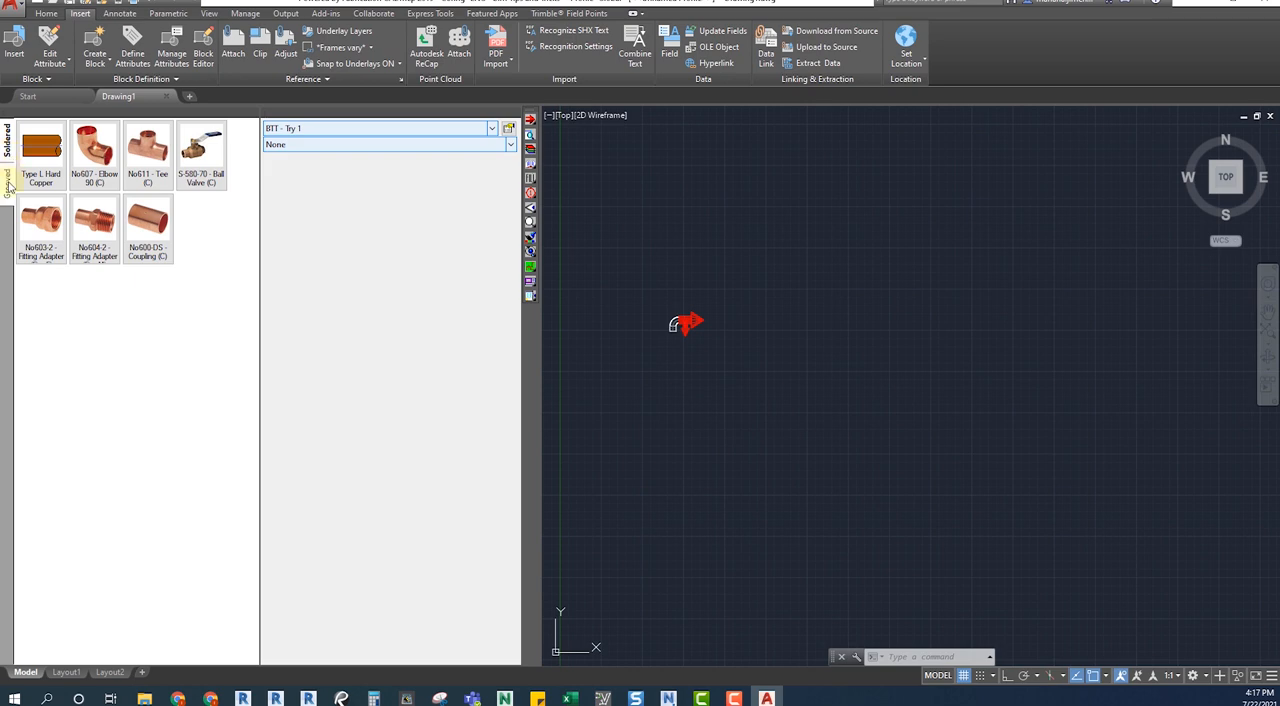
{"action": "left_click", "coordinate": [7, 175]}
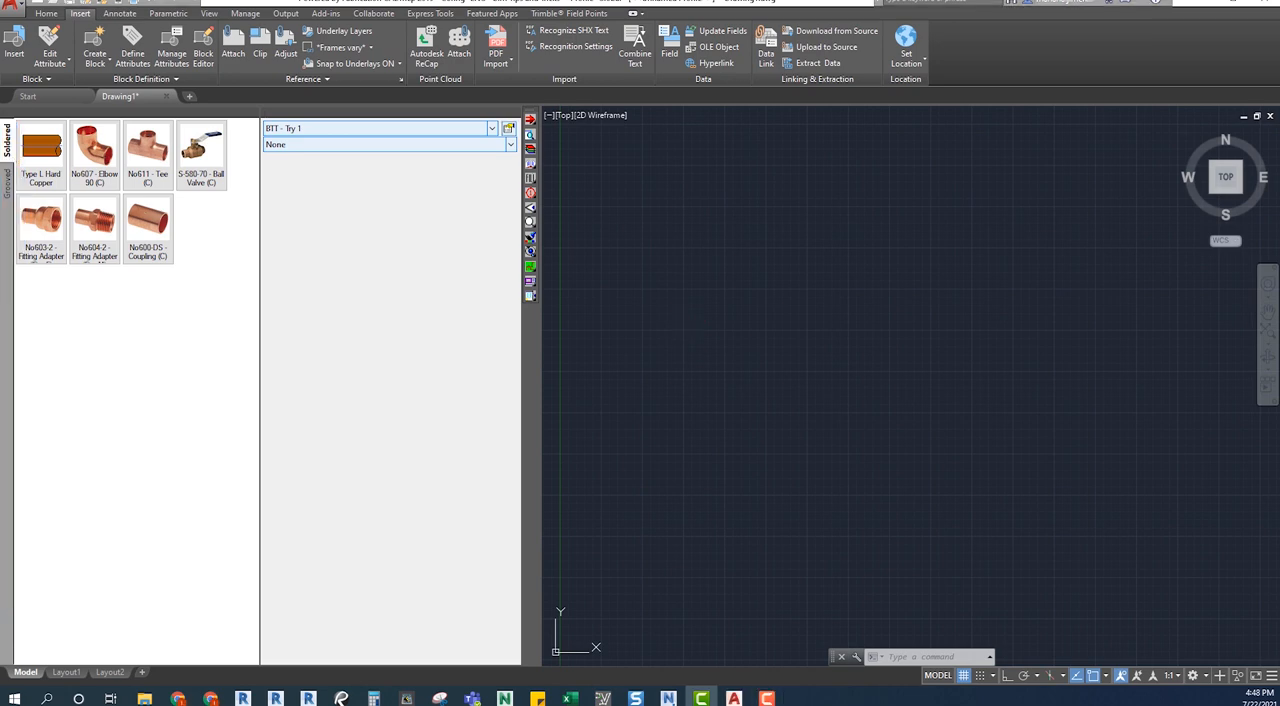
{"action": "mouse_move", "coordinate": [574, 297]}
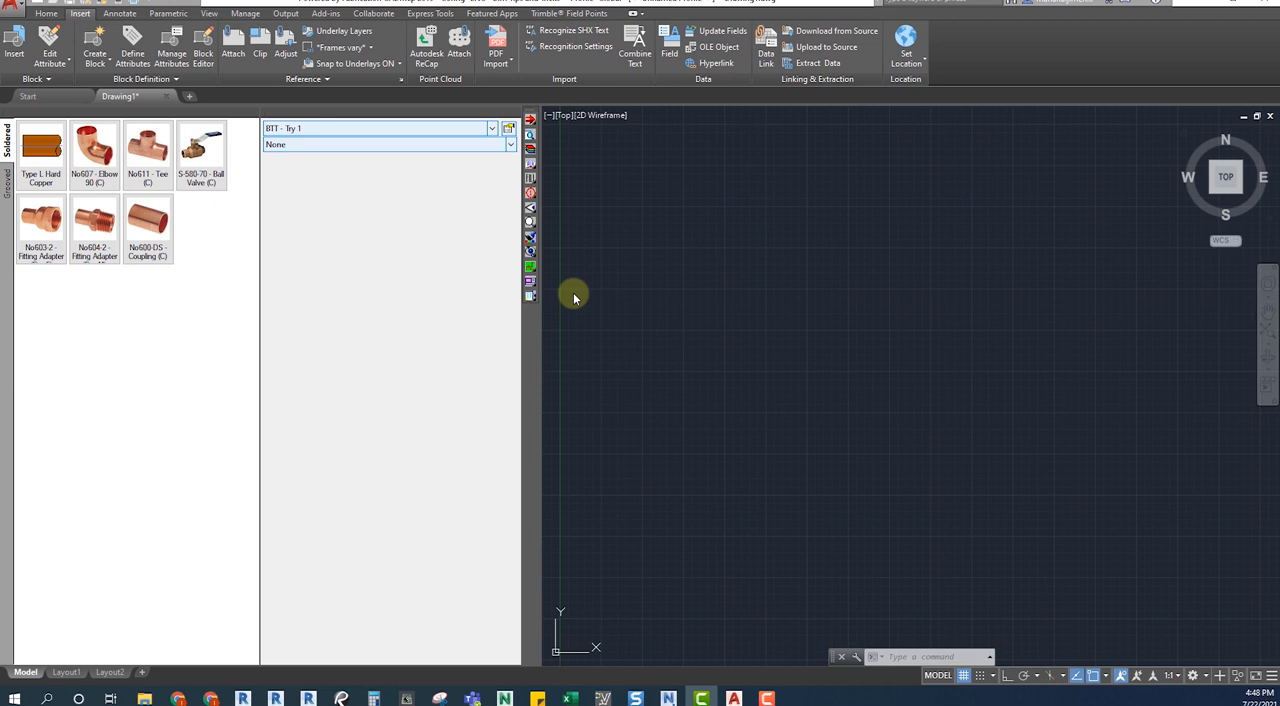
{"action": "mouse_move", "coordinate": [493, 192]}
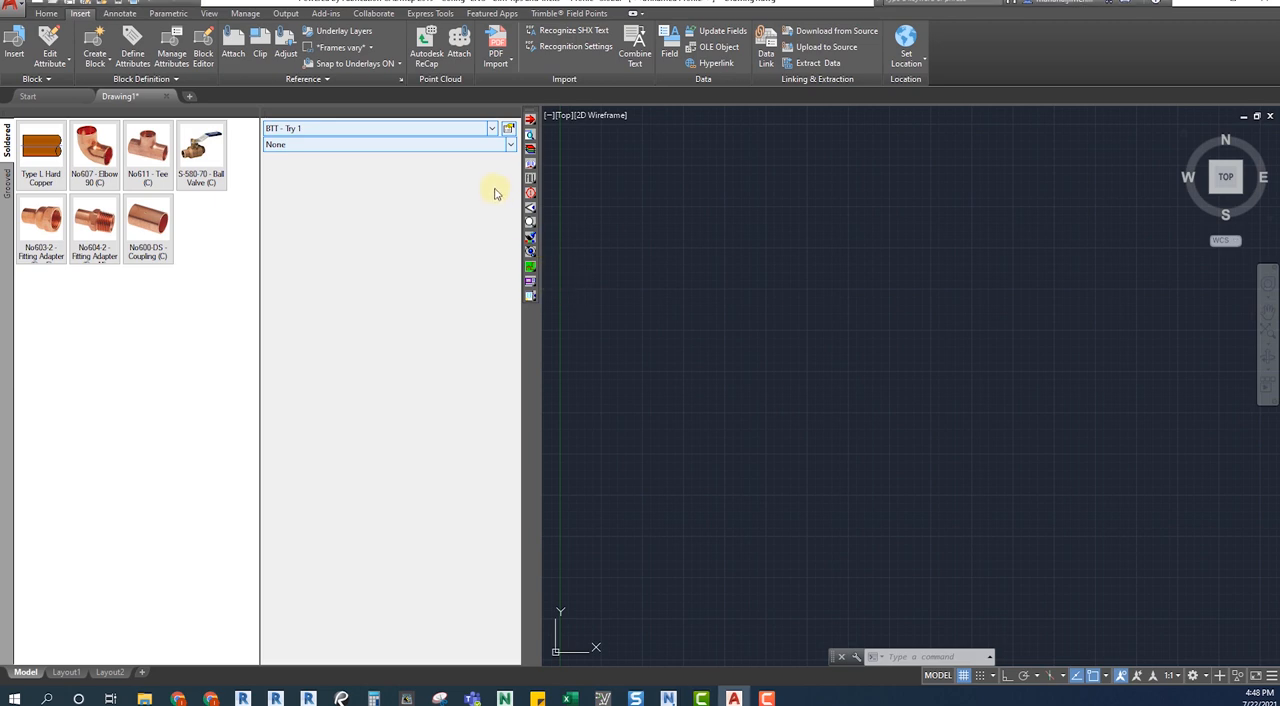
{"action": "mouse_move", "coordinate": [509, 128]}
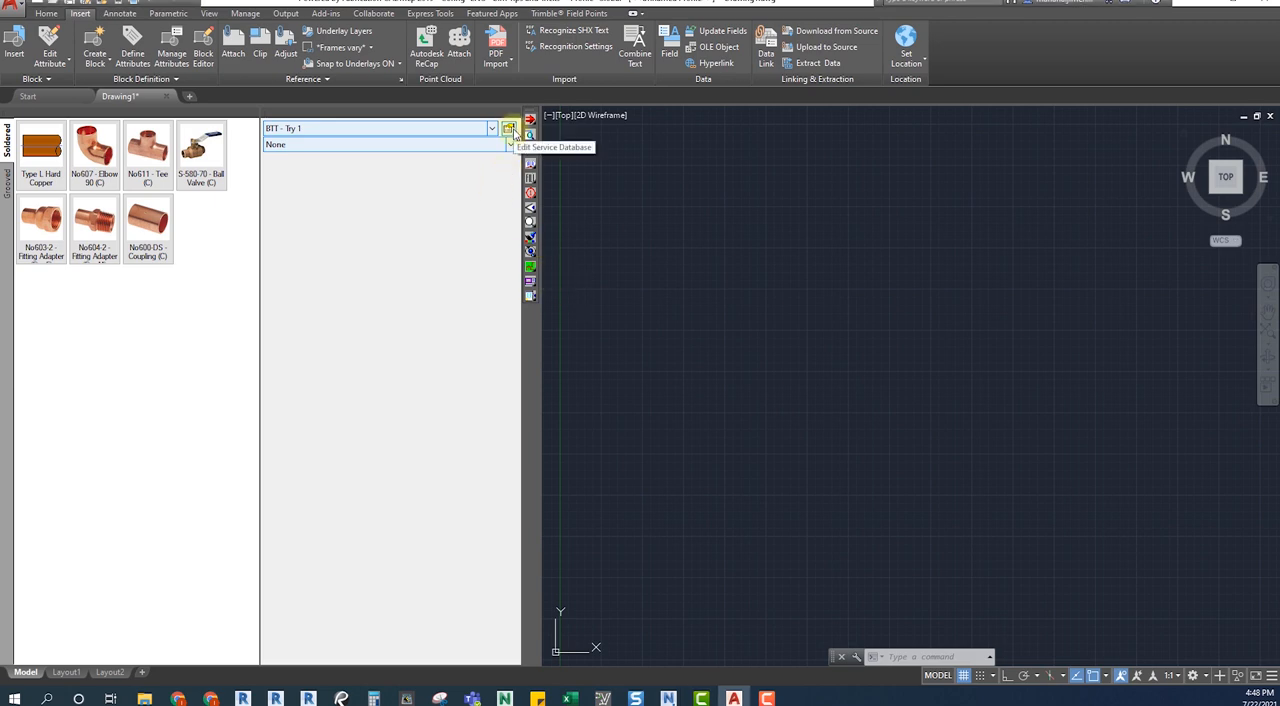
Open Setup Services from BTT - Try 1 and start a new Untitled service.
{"action": "left_click", "coordinate": [510, 128]}
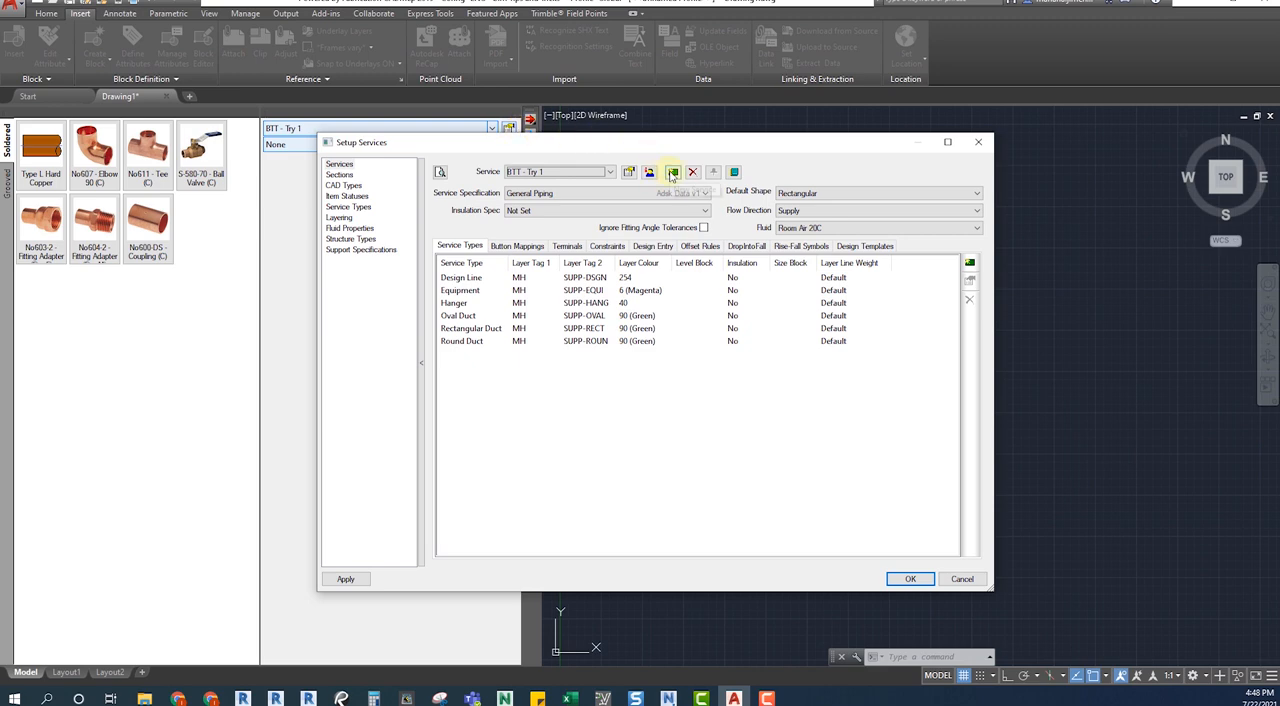
{"action": "mouse_move", "coordinate": [673, 172]}
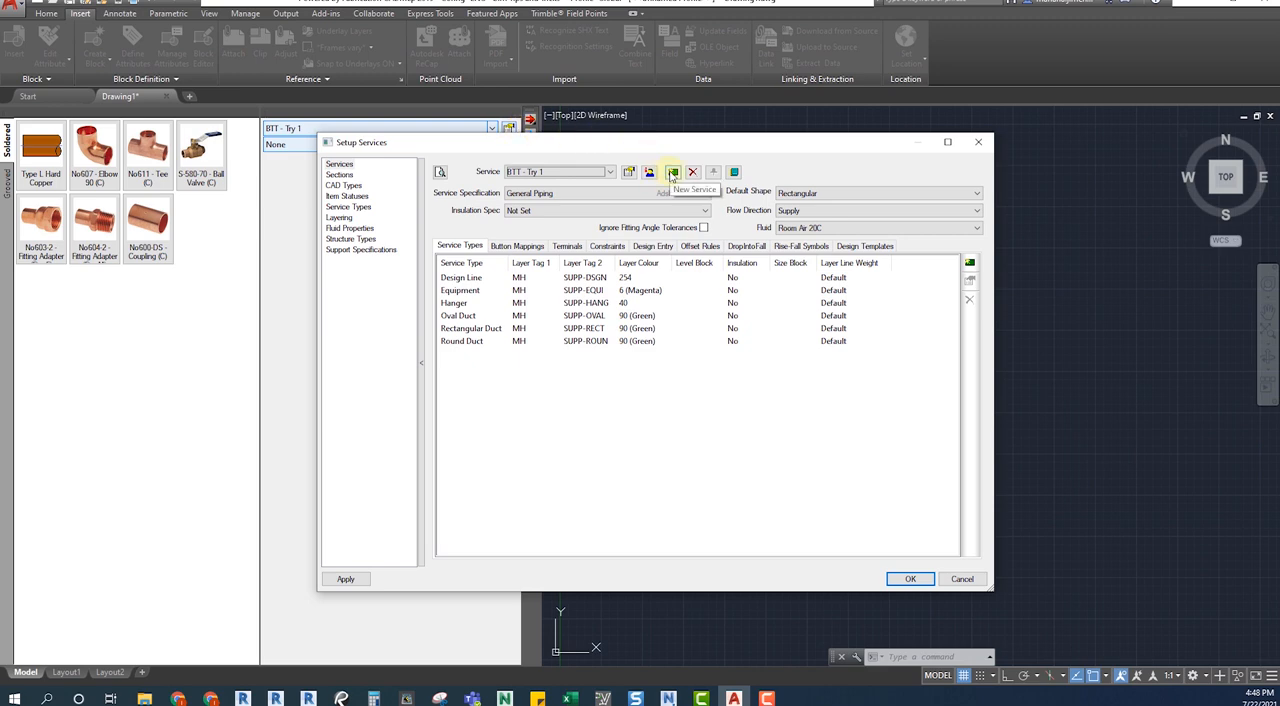
{"action": "left_click", "coordinate": [672, 172]}
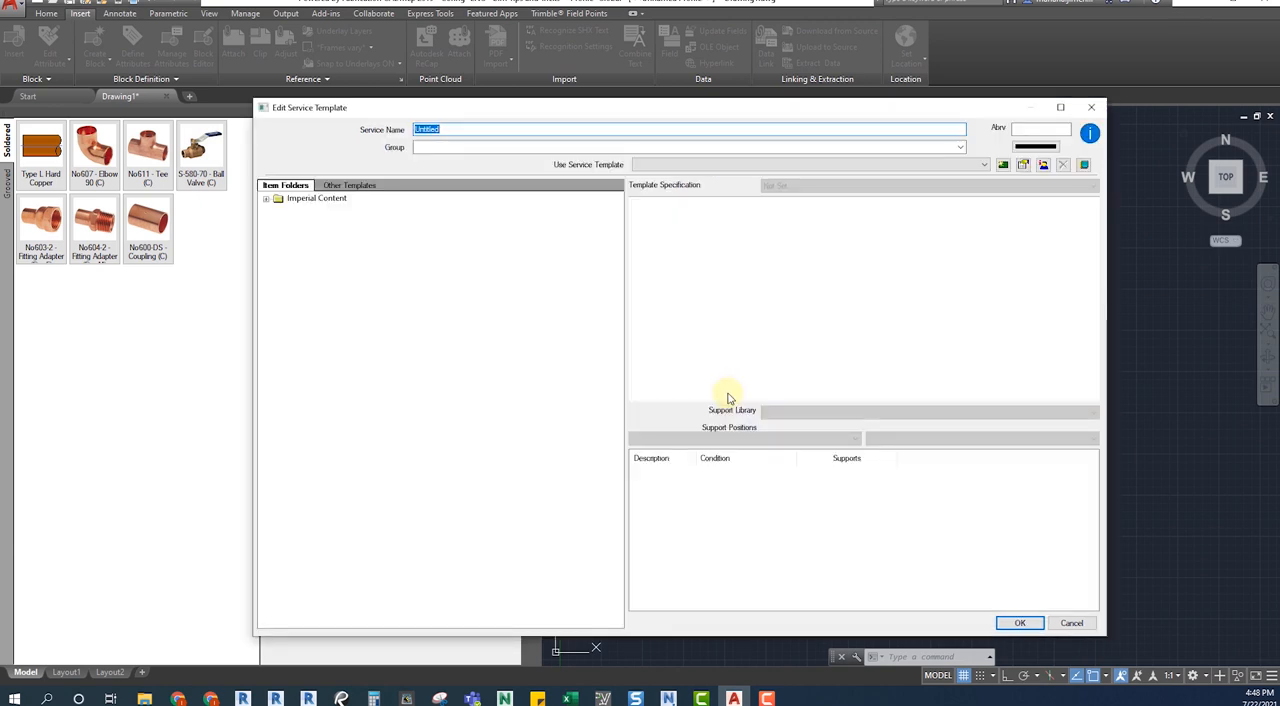
{"action": "mouse_move", "coordinate": [726, 390]}
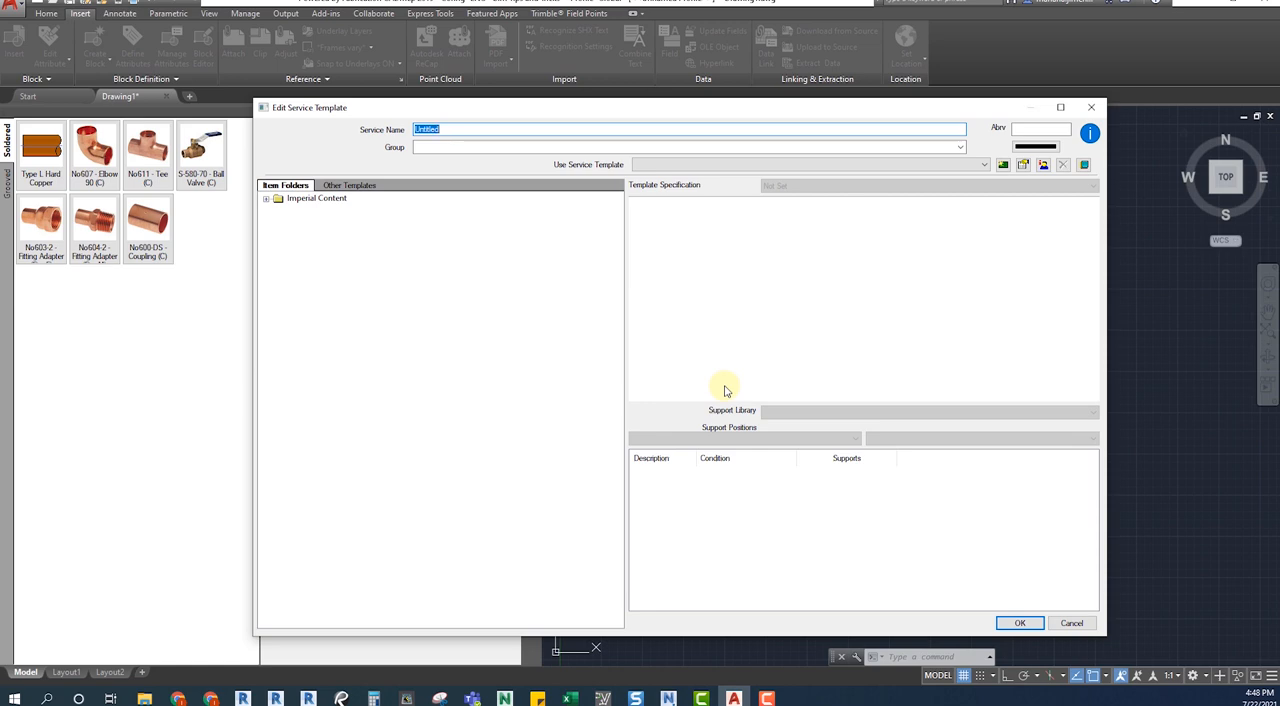
Enter service name BTT-Waste, abbreviation W, and group BTT TRY 1.
{"action": "type", "text": "B"}
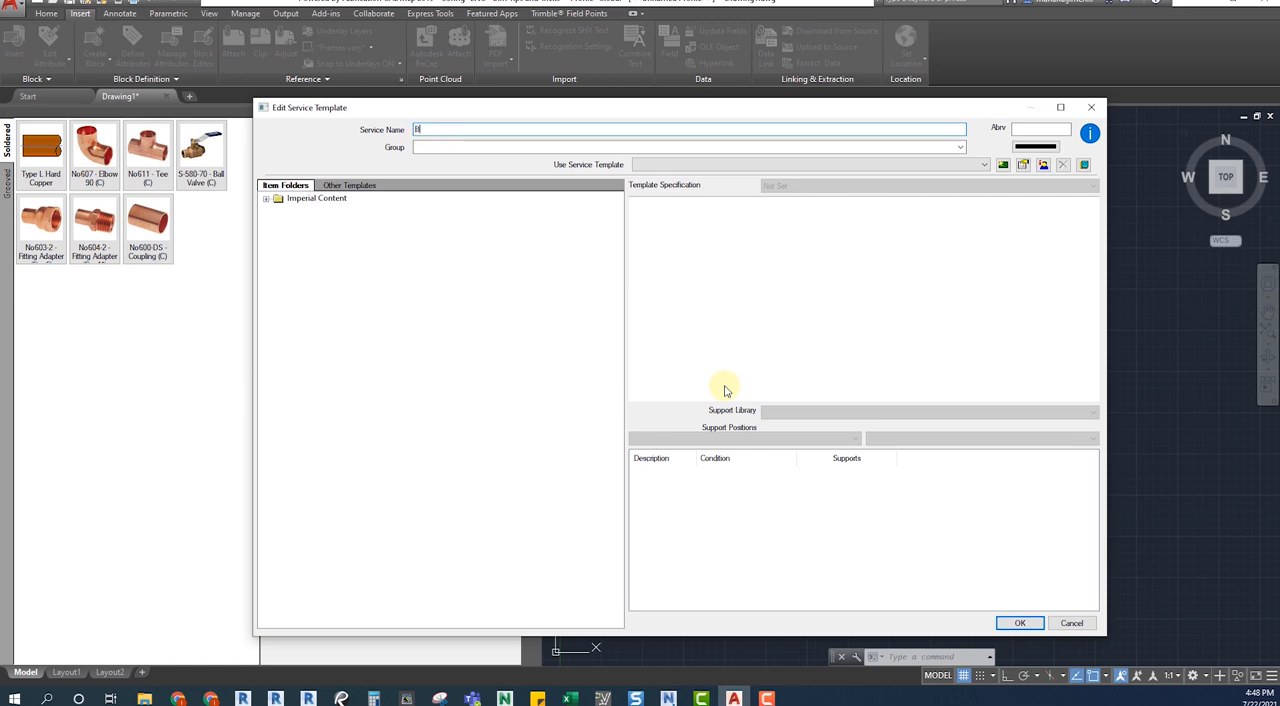
{"action": "type", "text": "TT-Waste"}
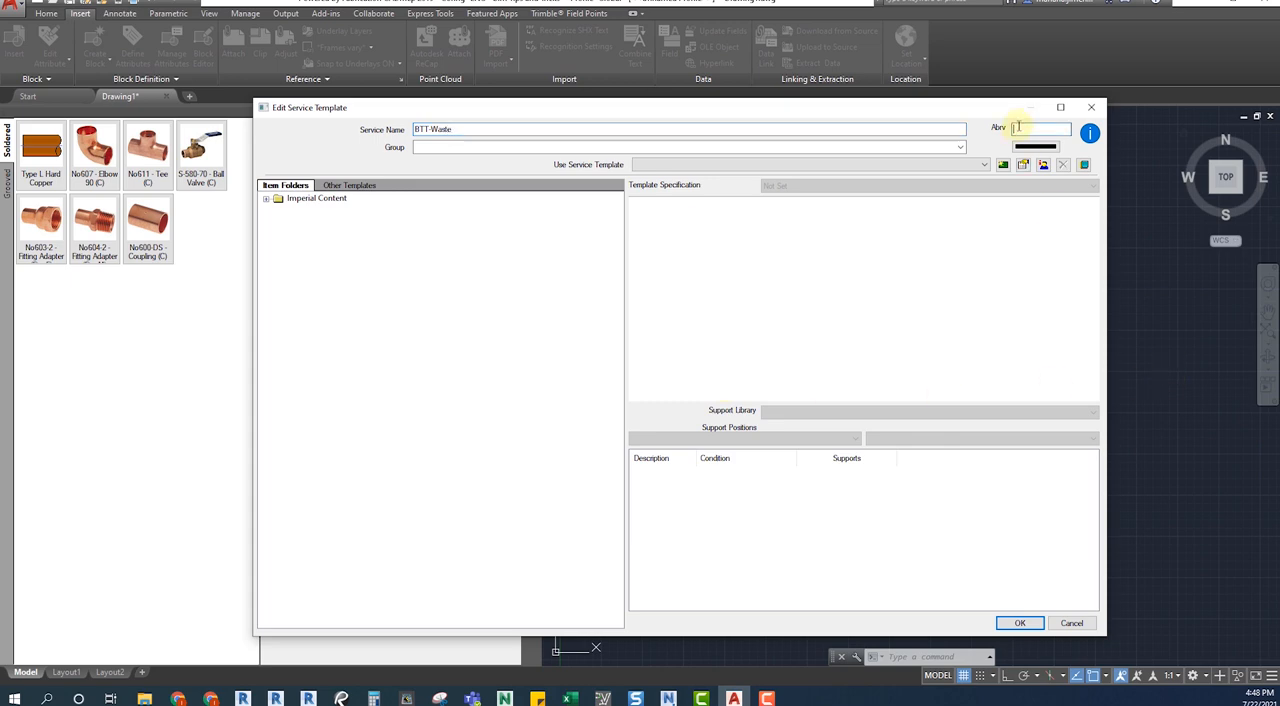
{"action": "type", "text": "W"}
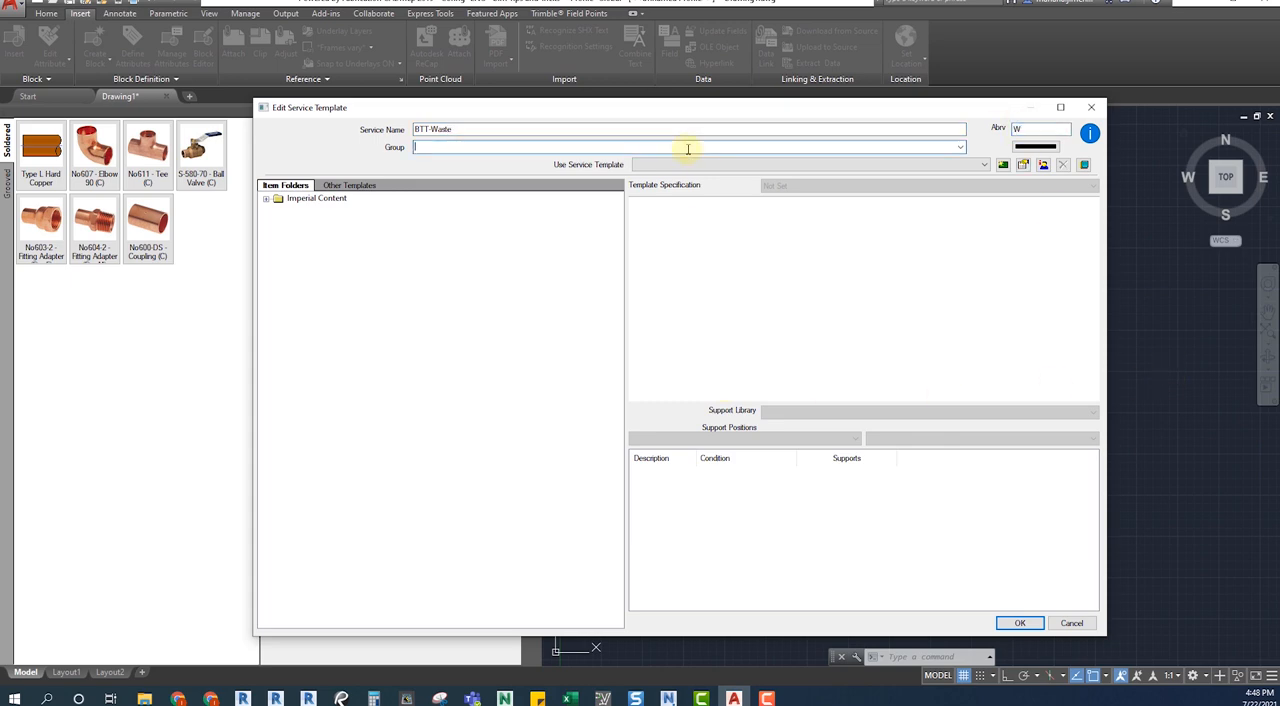
{"action": "type", "text": "BTT TH"}
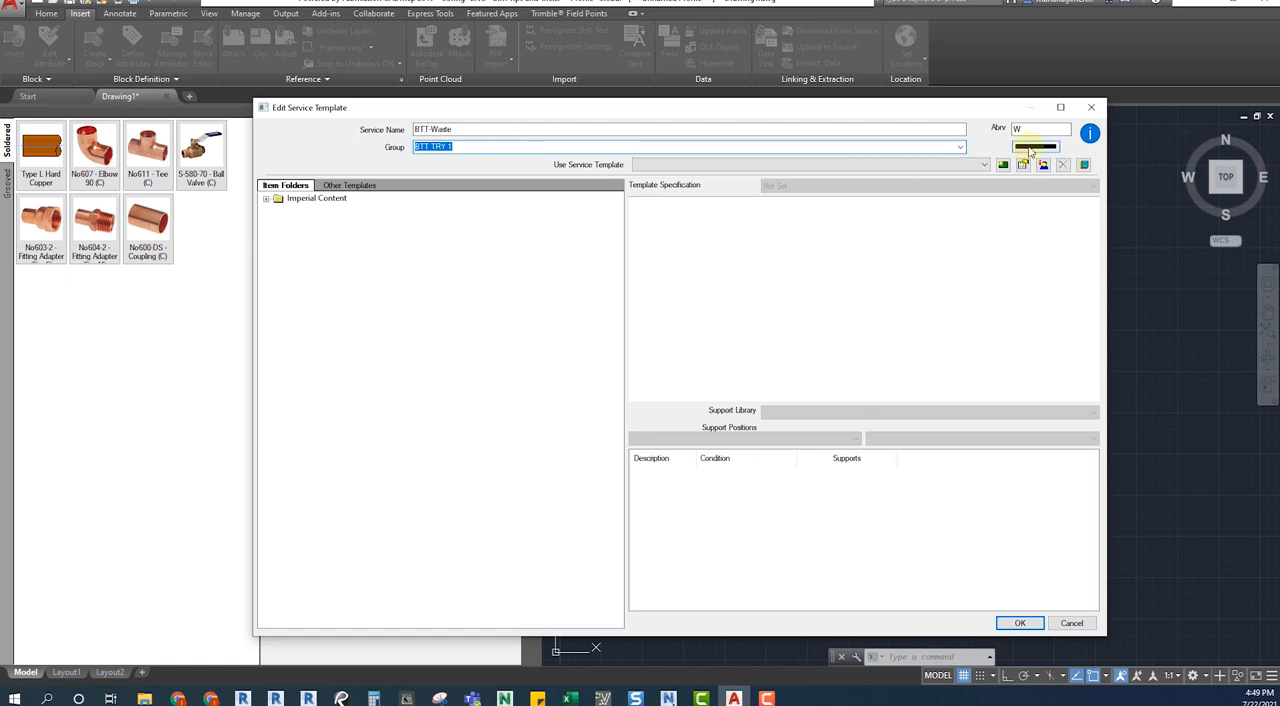
Keep the service colour unchanged and assign a new blank template, Untitled #1.
{"action": "left_click", "coordinate": [1036, 147]}
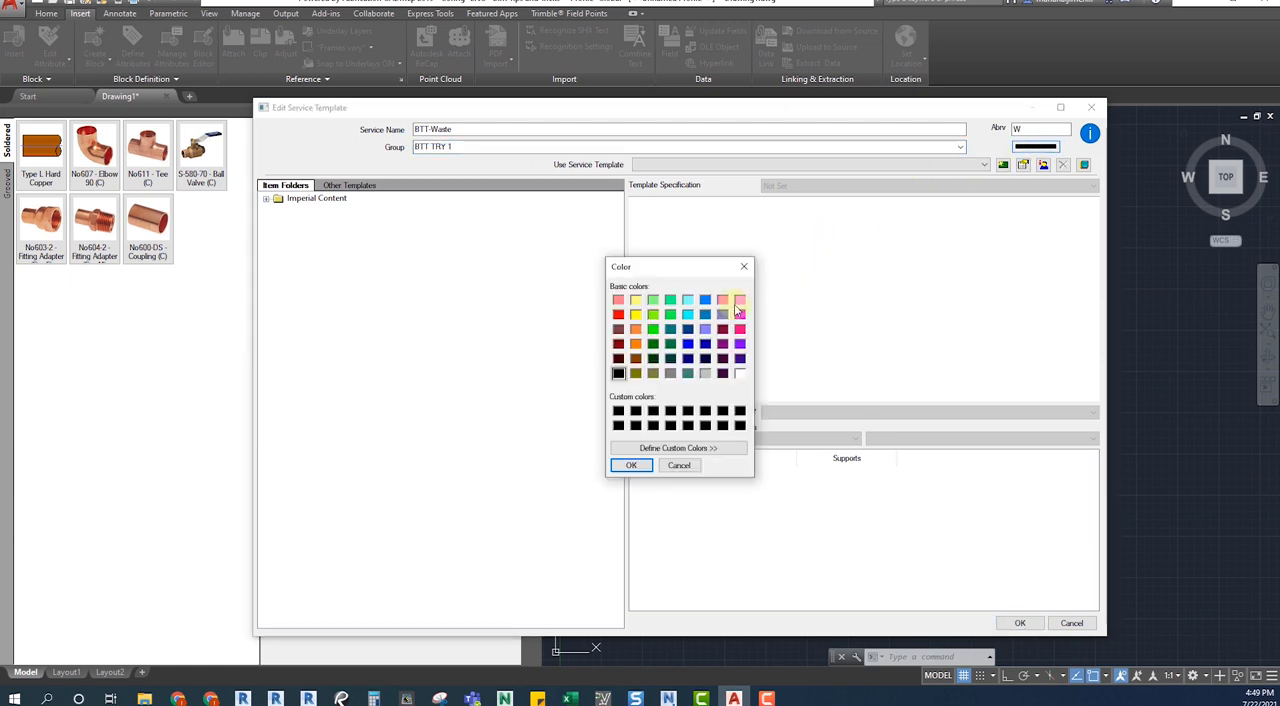
{"action": "mouse_move", "coordinate": [743, 267]}
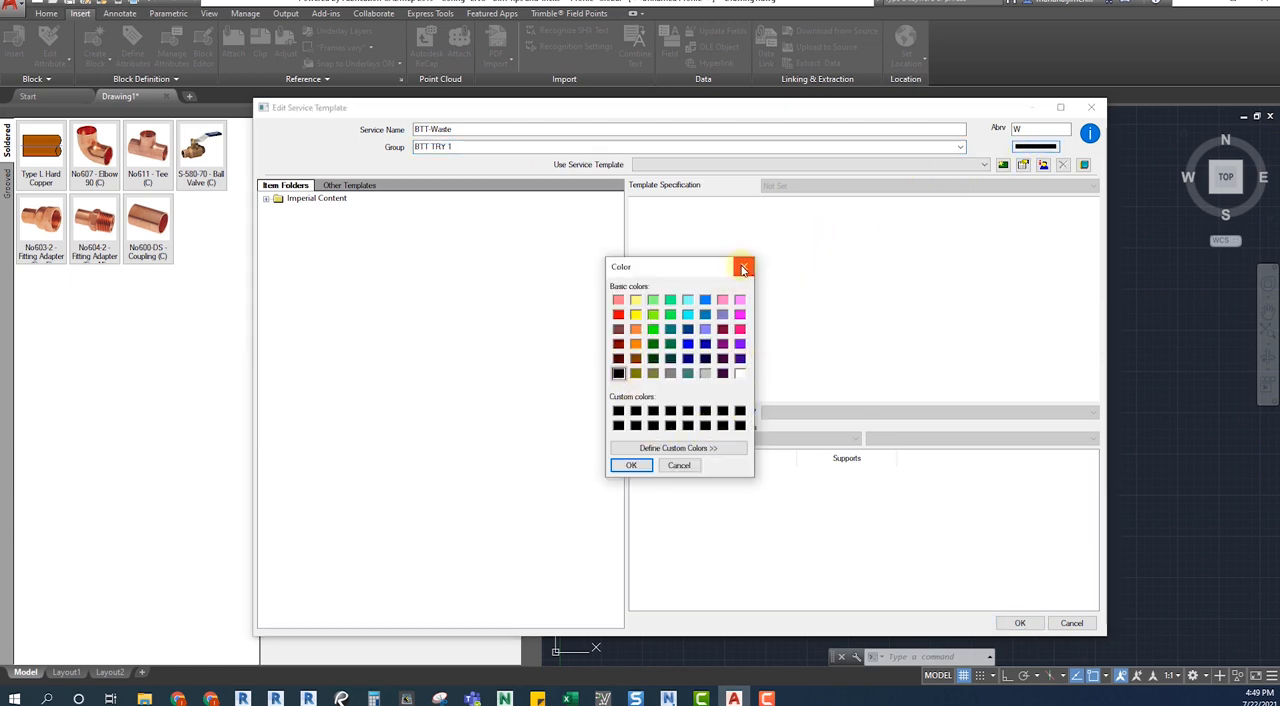
{"action": "left_click", "coordinate": [743, 267]}
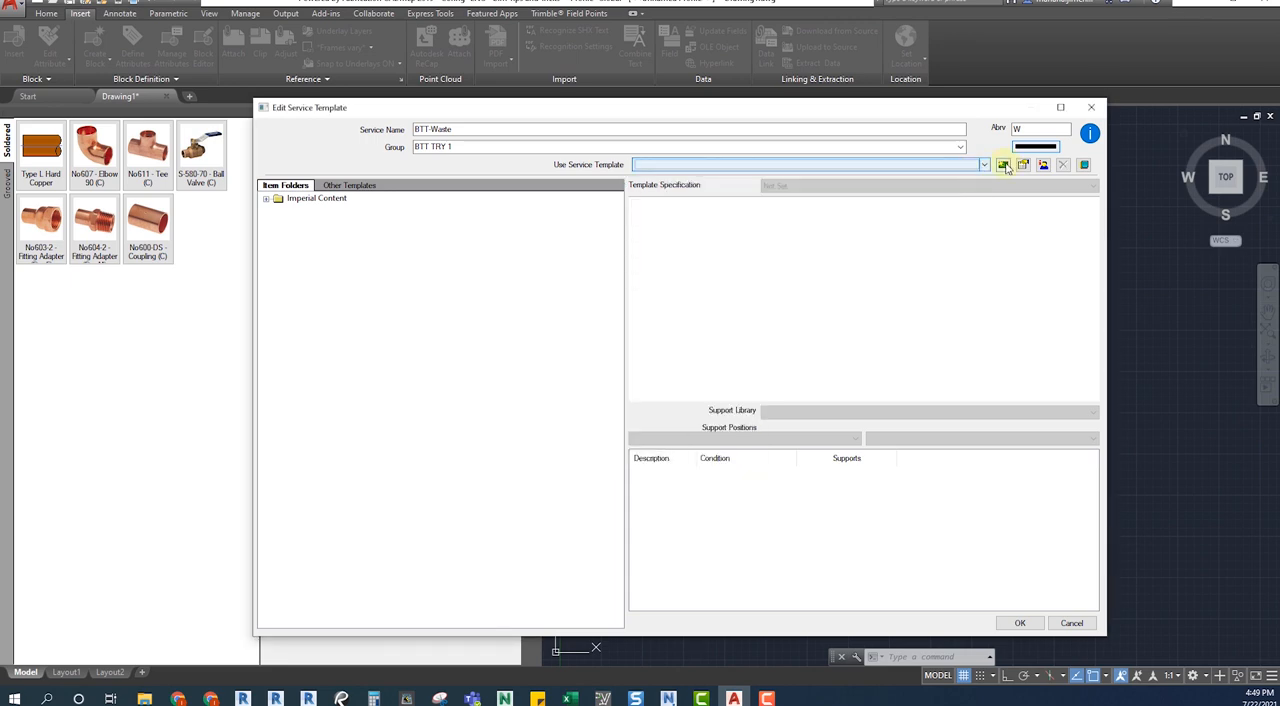
{"action": "mouse_move", "coordinate": [1003, 165]}
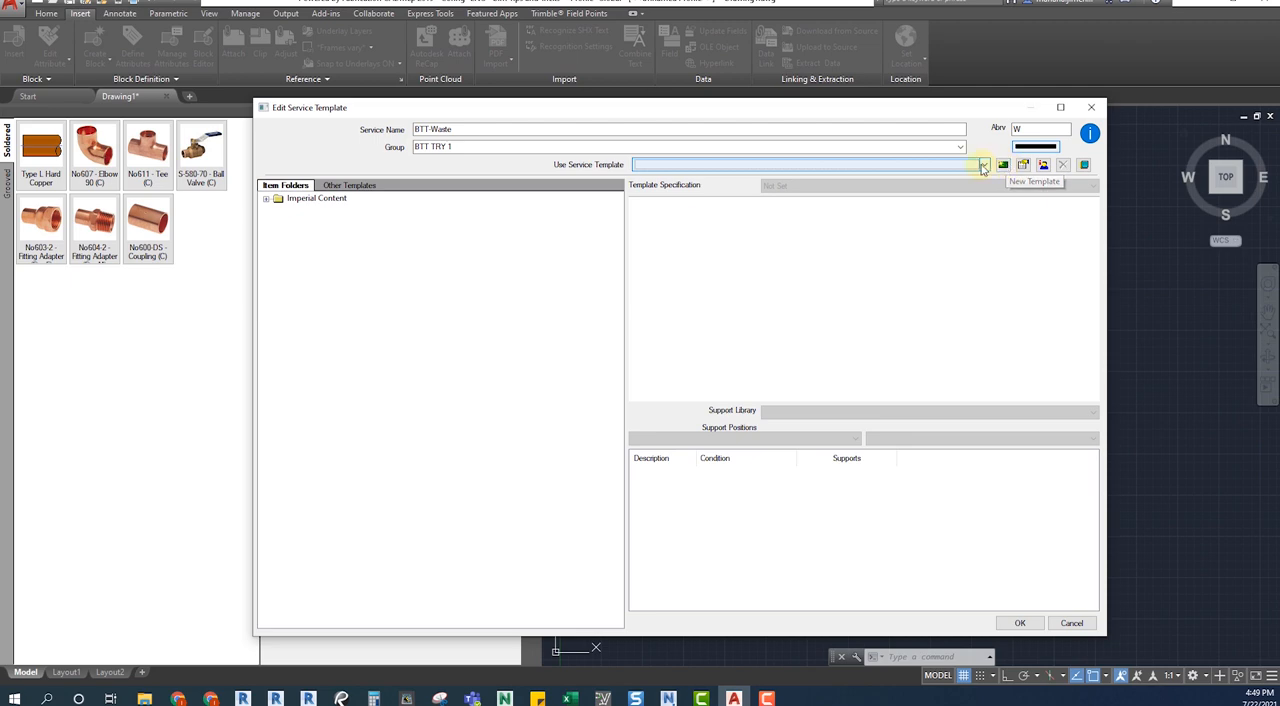
{"action": "left_click", "coordinate": [983, 164]}
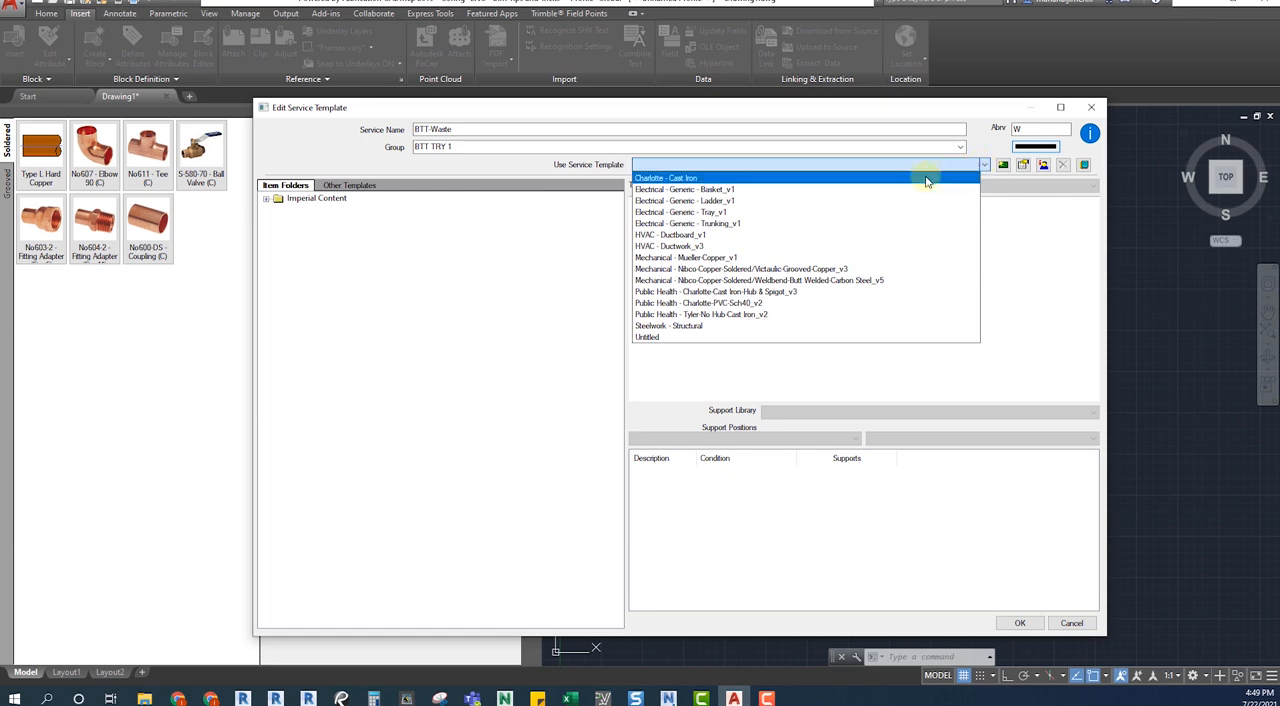
{"action": "left_click", "coordinate": [647, 337]}
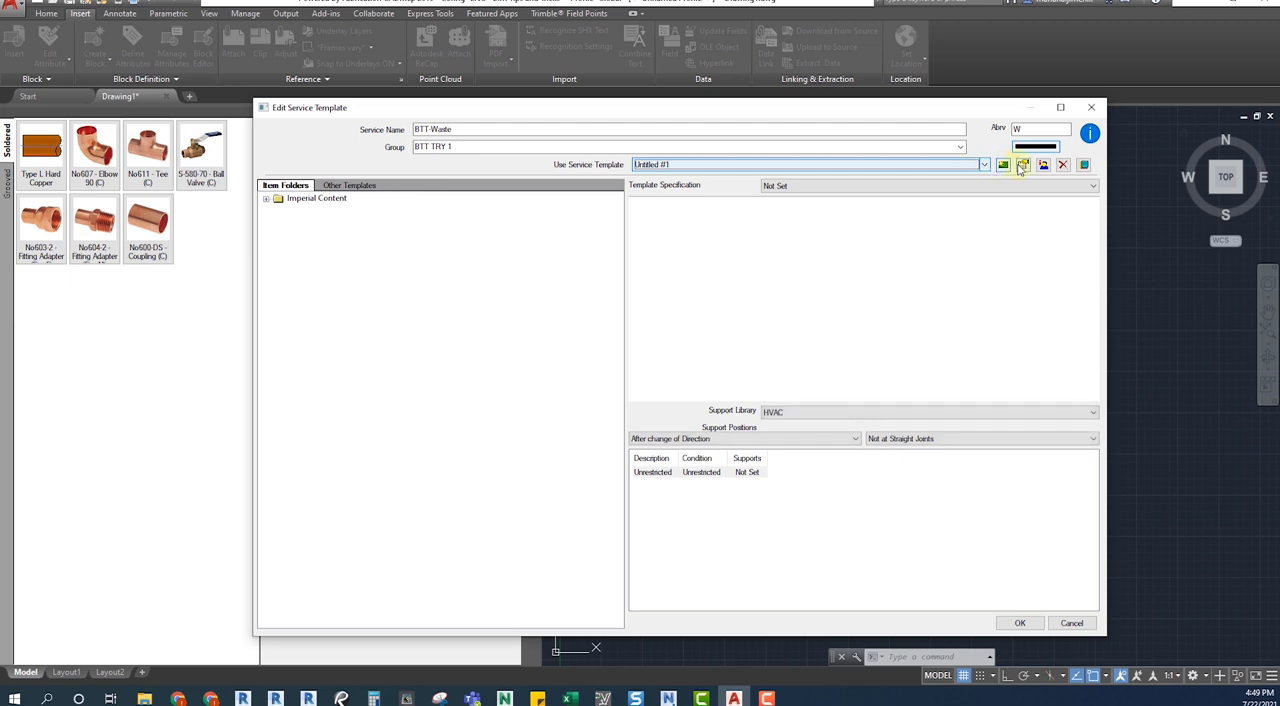
{"action": "mouse_move", "coordinate": [1022, 164]}
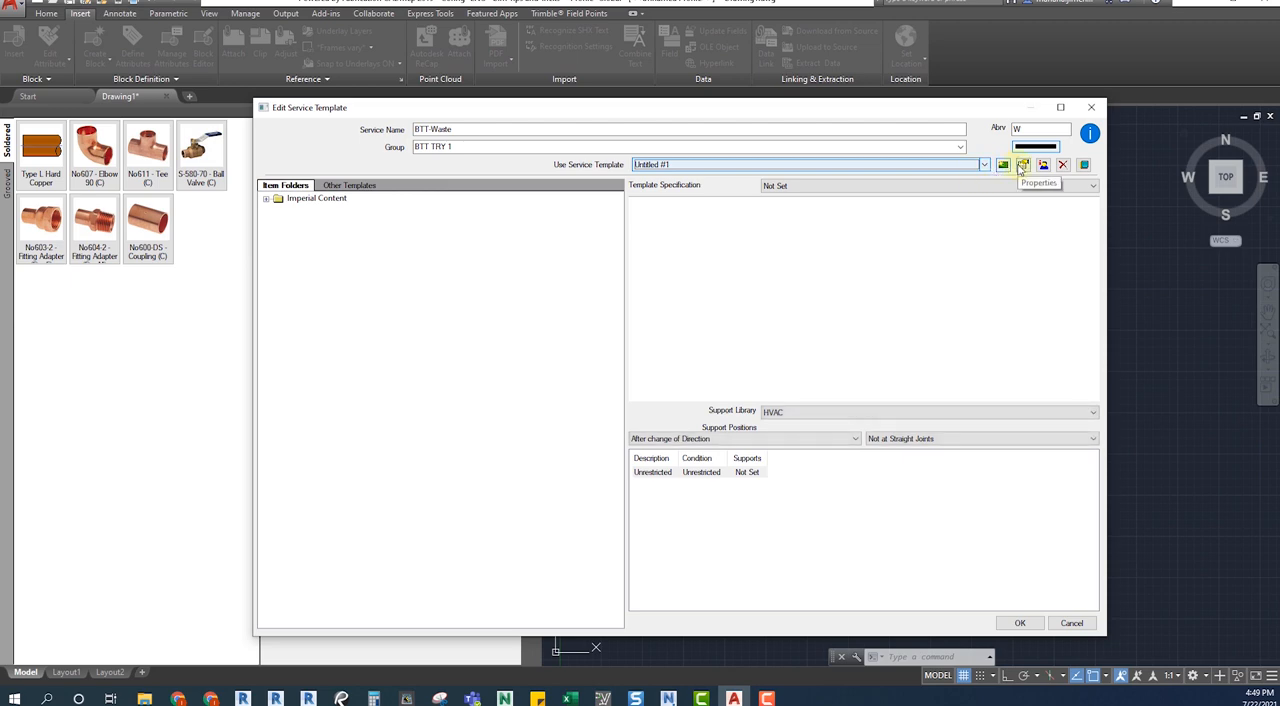
Show the list of template specifications for Untitled #1.
{"action": "left_click", "coordinate": [1092, 186]}
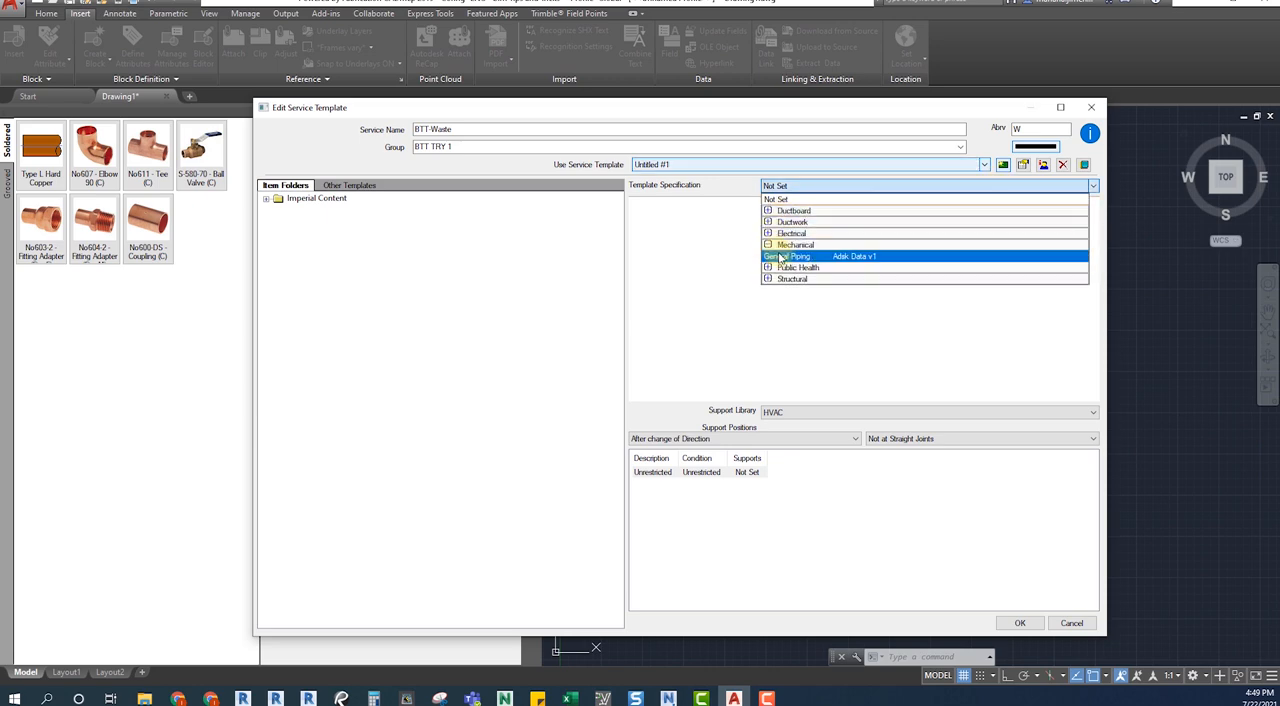
{"action": "mouse_move", "coordinate": [820, 262]}
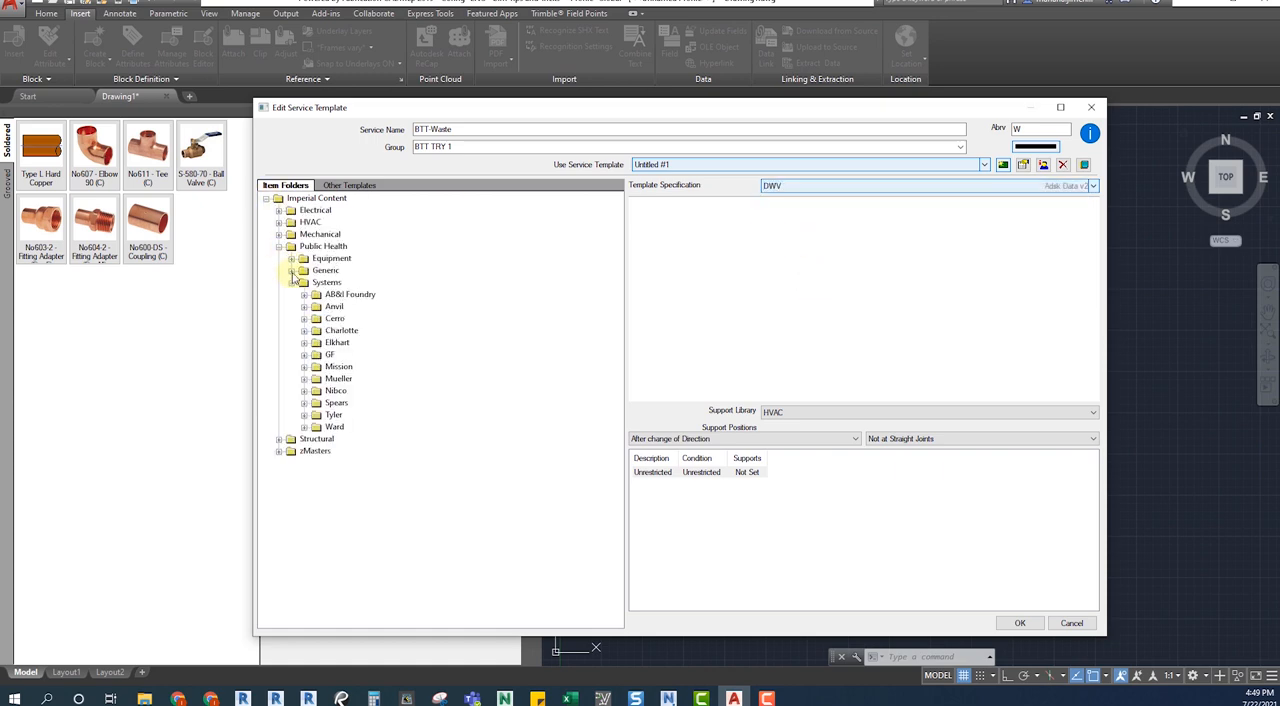
Add a Charlotte cast iron No-Hub bend and open the cast iron tubes folder.
{"action": "left_click", "coordinate": [304, 282]}
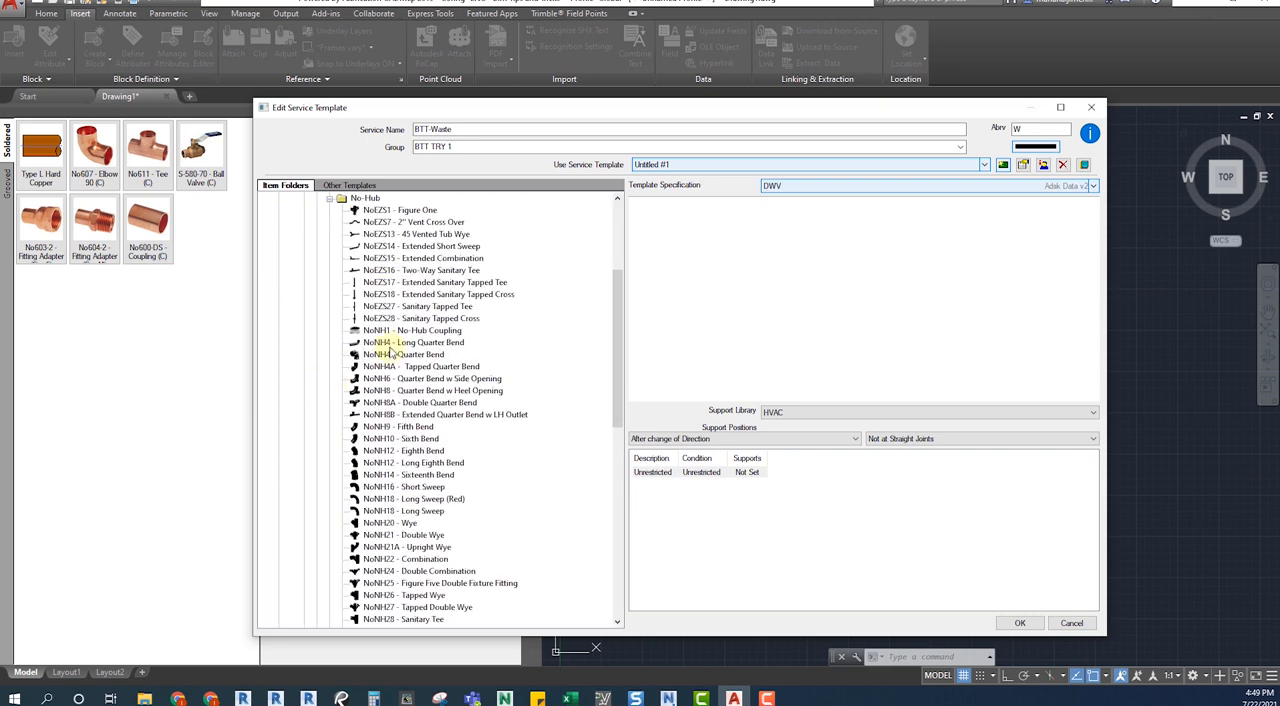
{"action": "left_click", "coordinate": [400, 438]}
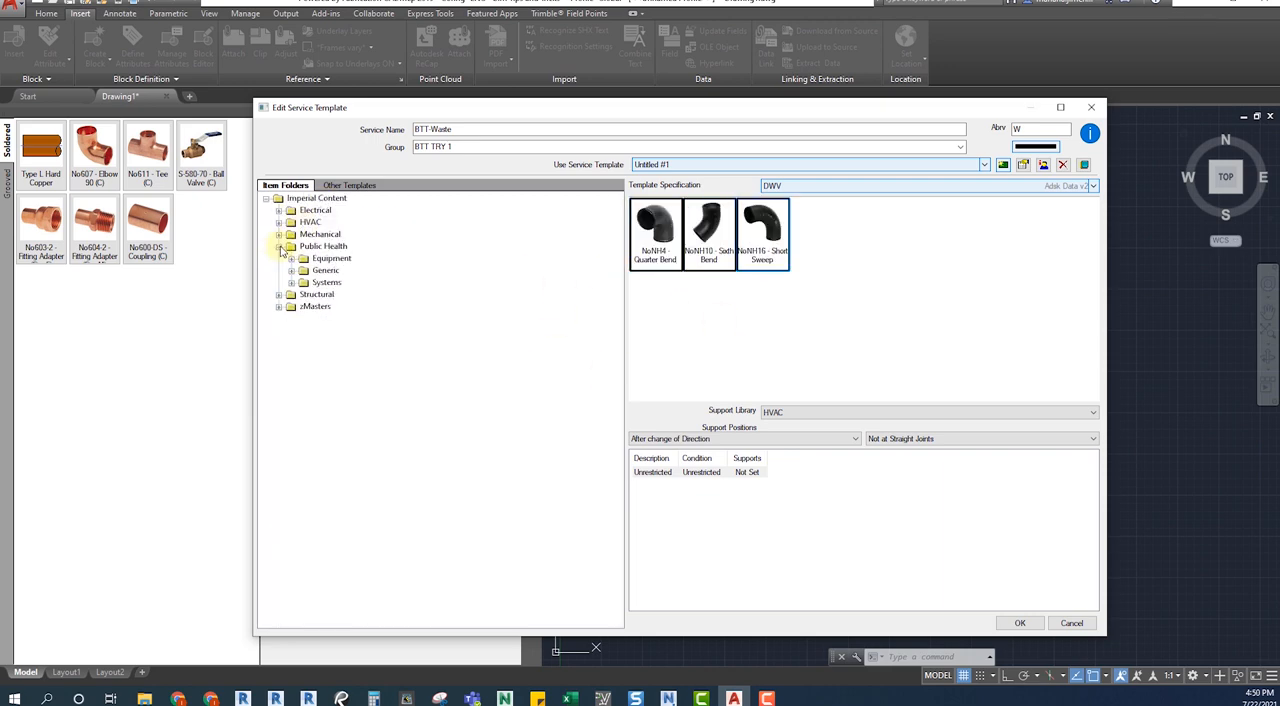
{"action": "left_click", "coordinate": [291, 270]}
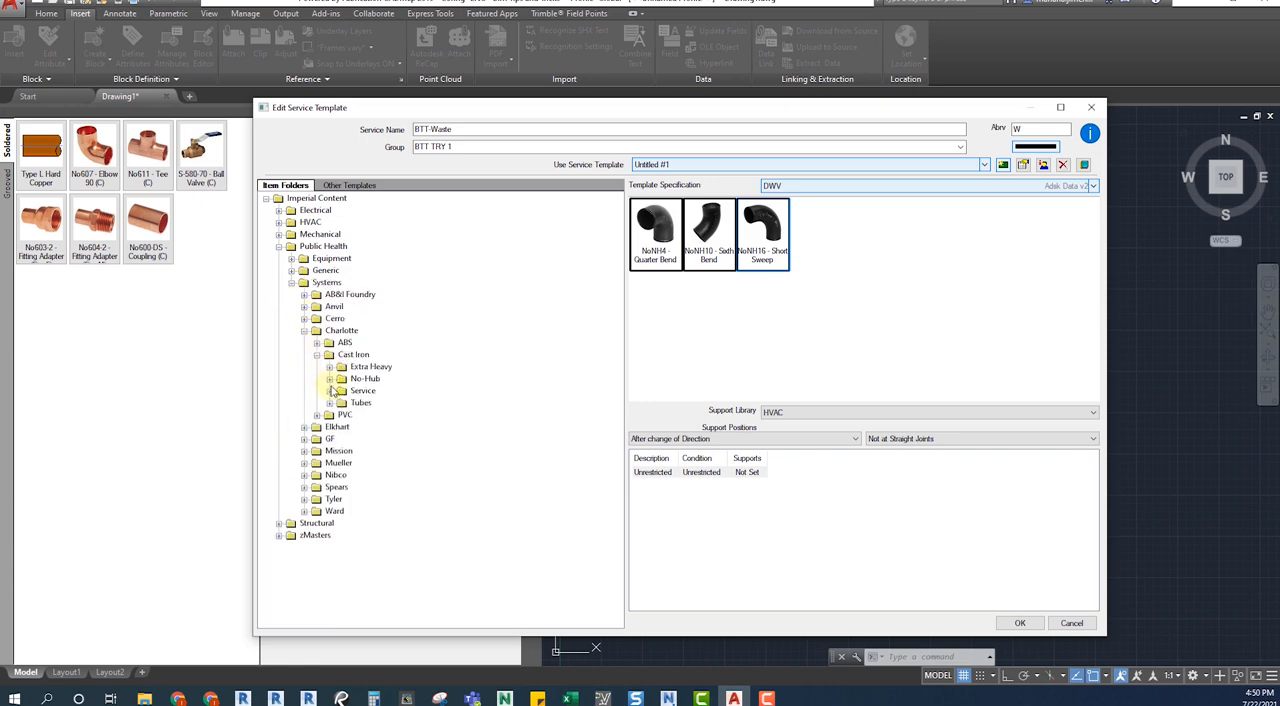
{"action": "left_click", "coordinate": [330, 402]}
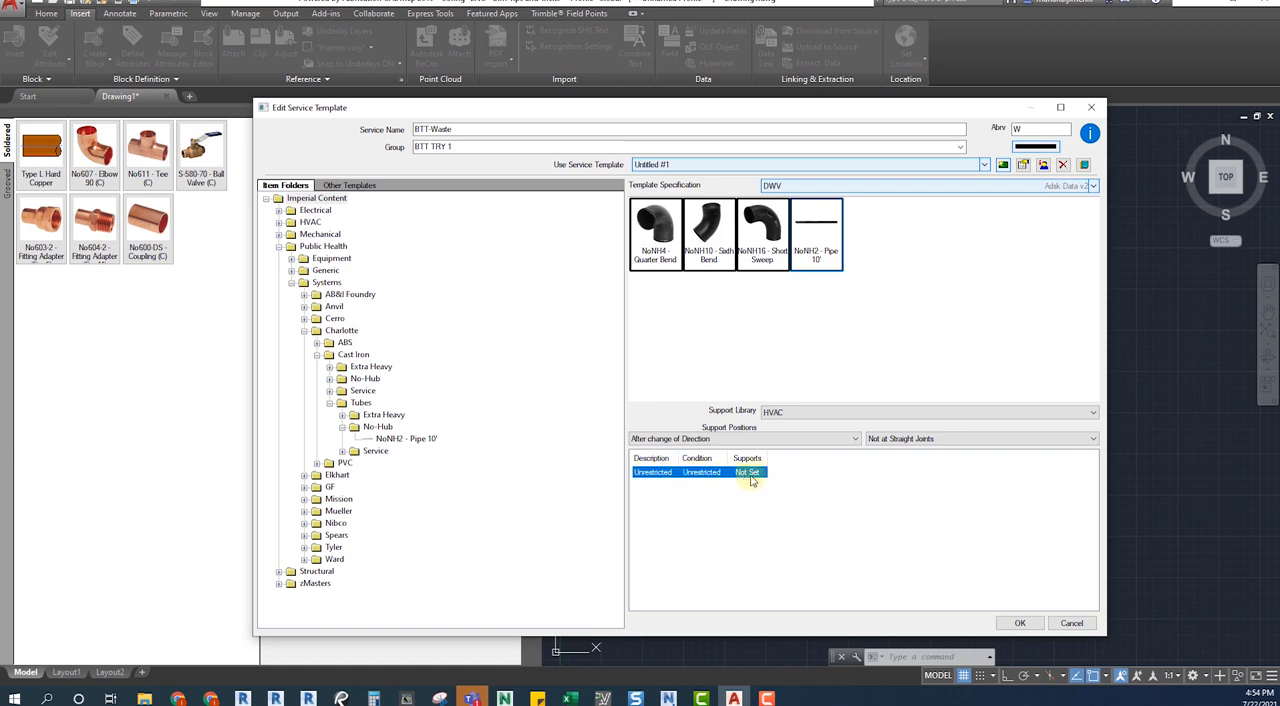
{"action": "mouse_move", "coordinate": [663, 490]}
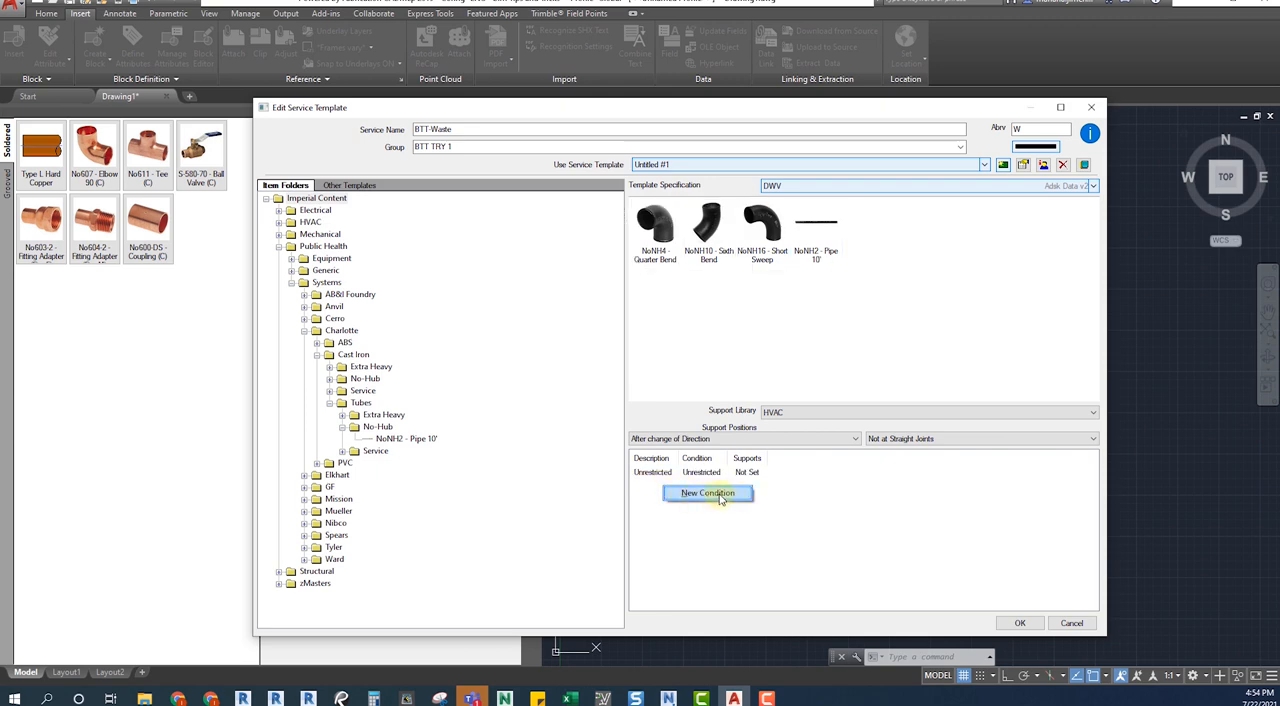
Create a 'less than 2"' condition with Less than Equal set to 2.
{"action": "left_click", "coordinate": [708, 492]}
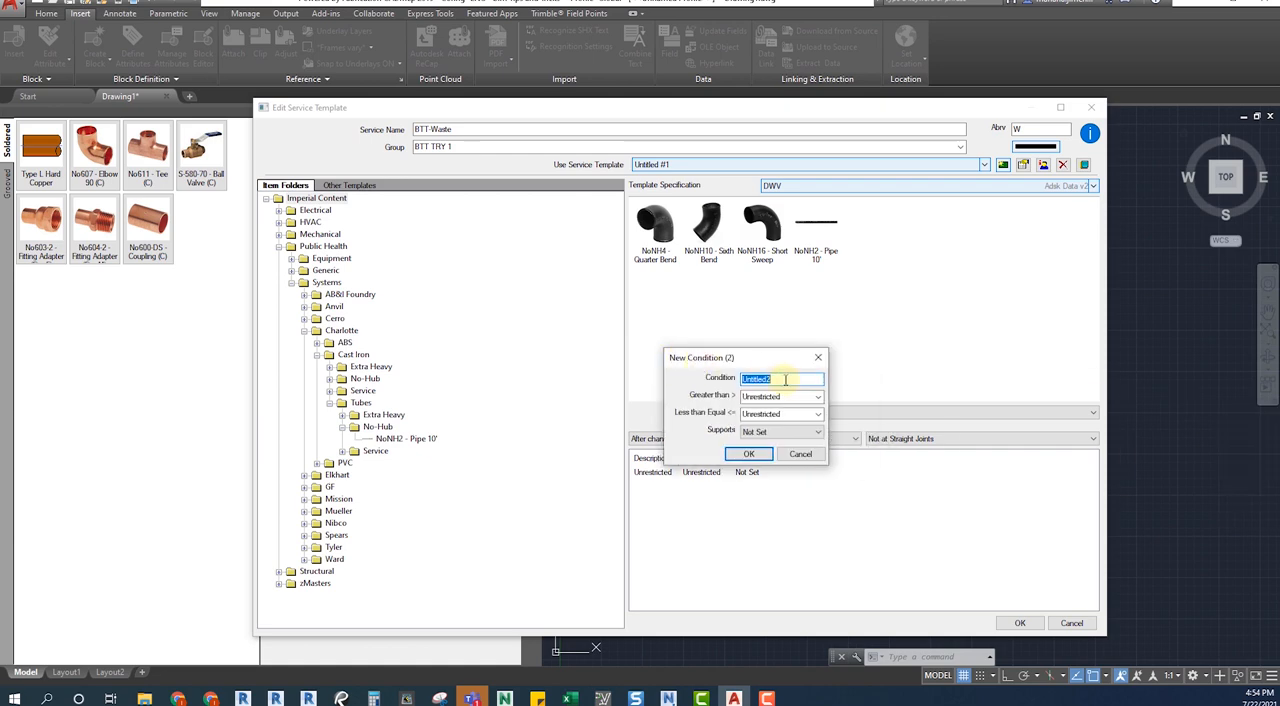
{"action": "type", "text": "less than"}
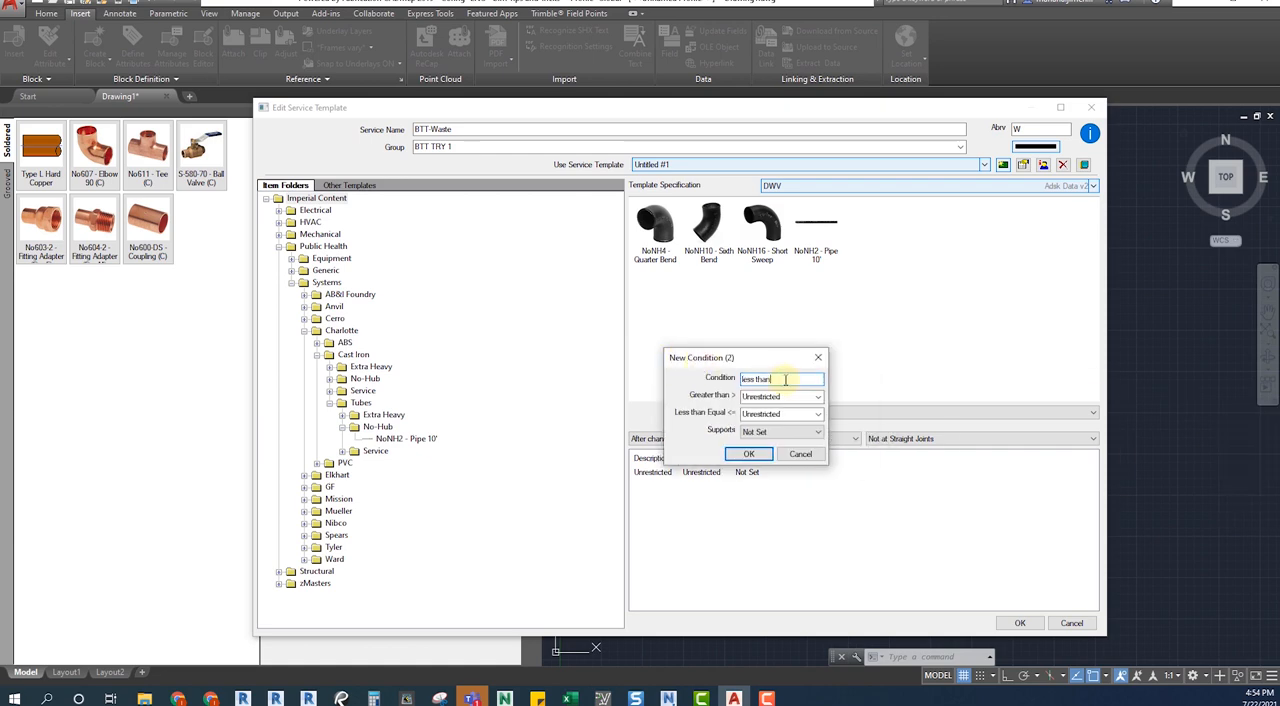
{"action": "type", "text": "2\""}
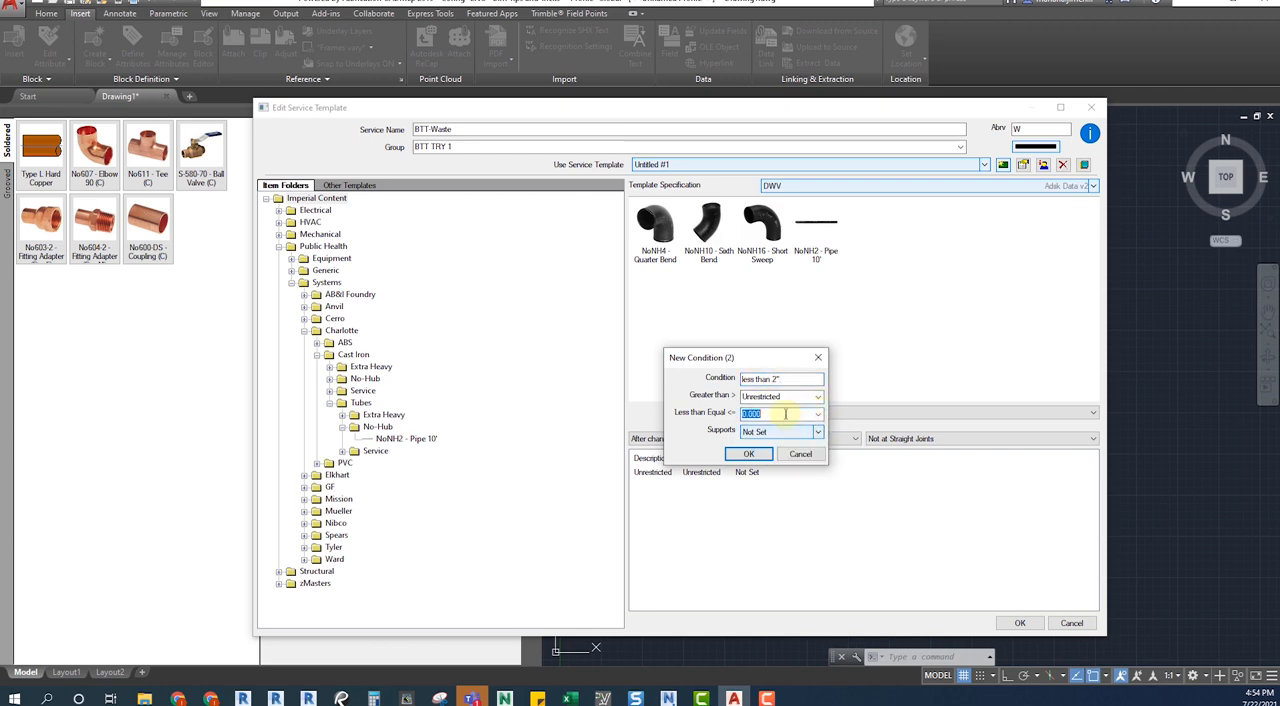
{"action": "type", "text": "2"}
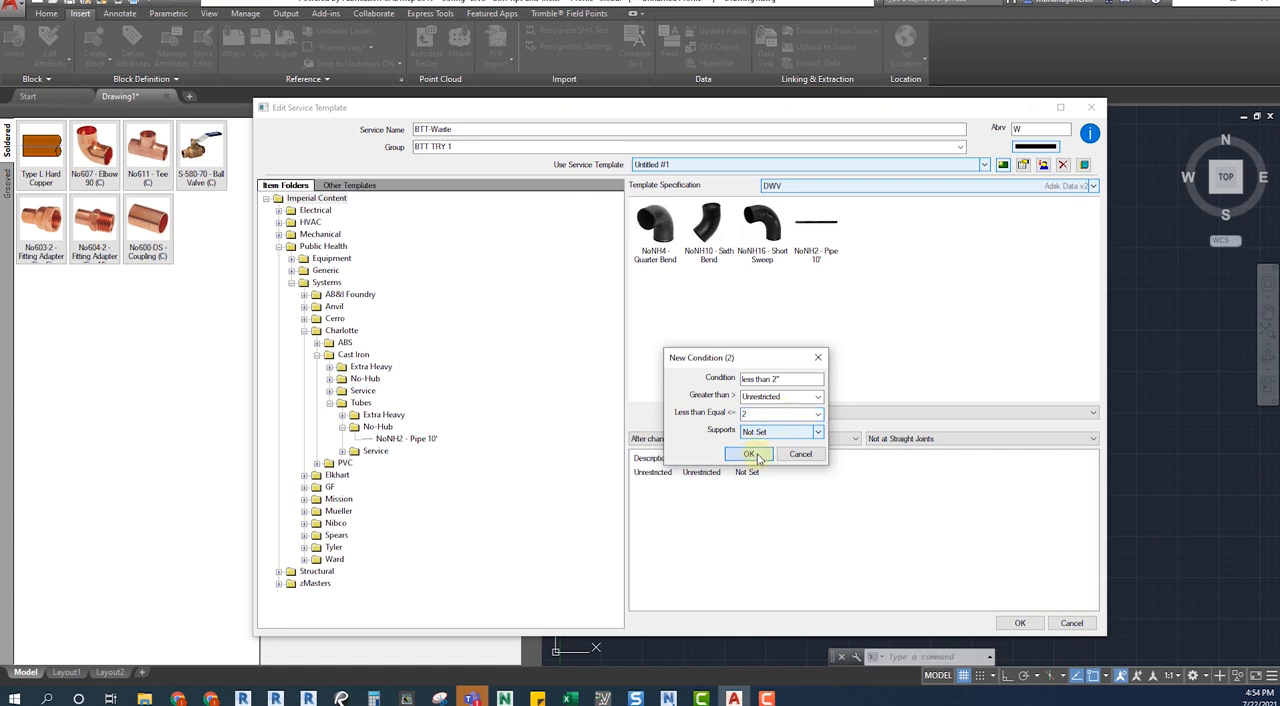
{"action": "left_click", "coordinate": [749, 454]}
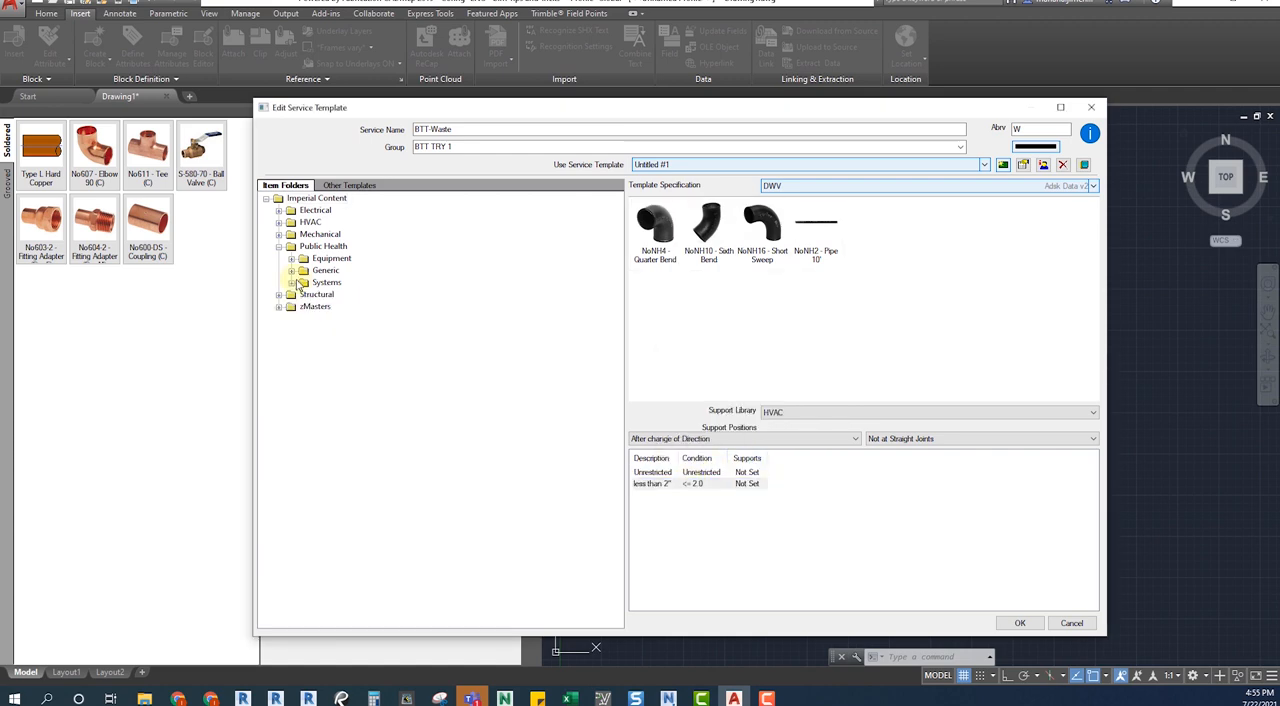
Add the NoNH18 Long Sweep from the cast iron No-Hub list and confirm both dialogs.
{"action": "left_click", "coordinate": [304, 282]}
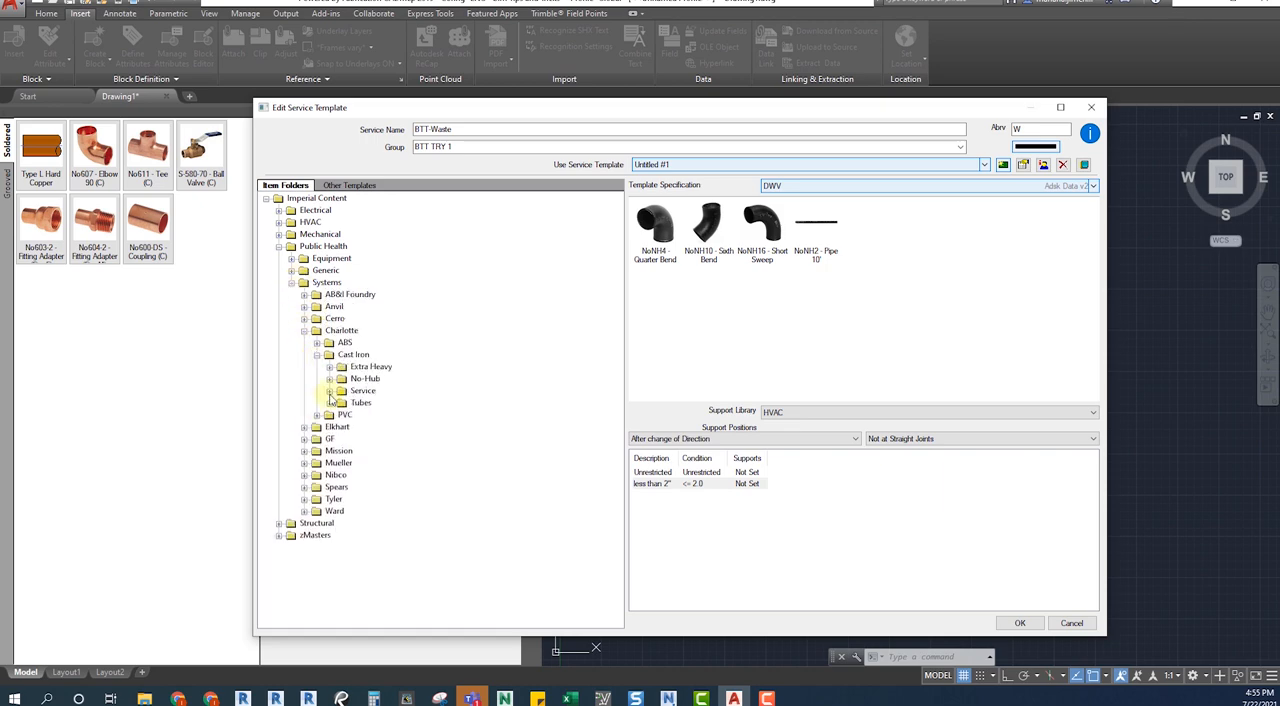
{"action": "left_click", "coordinate": [330, 378]}
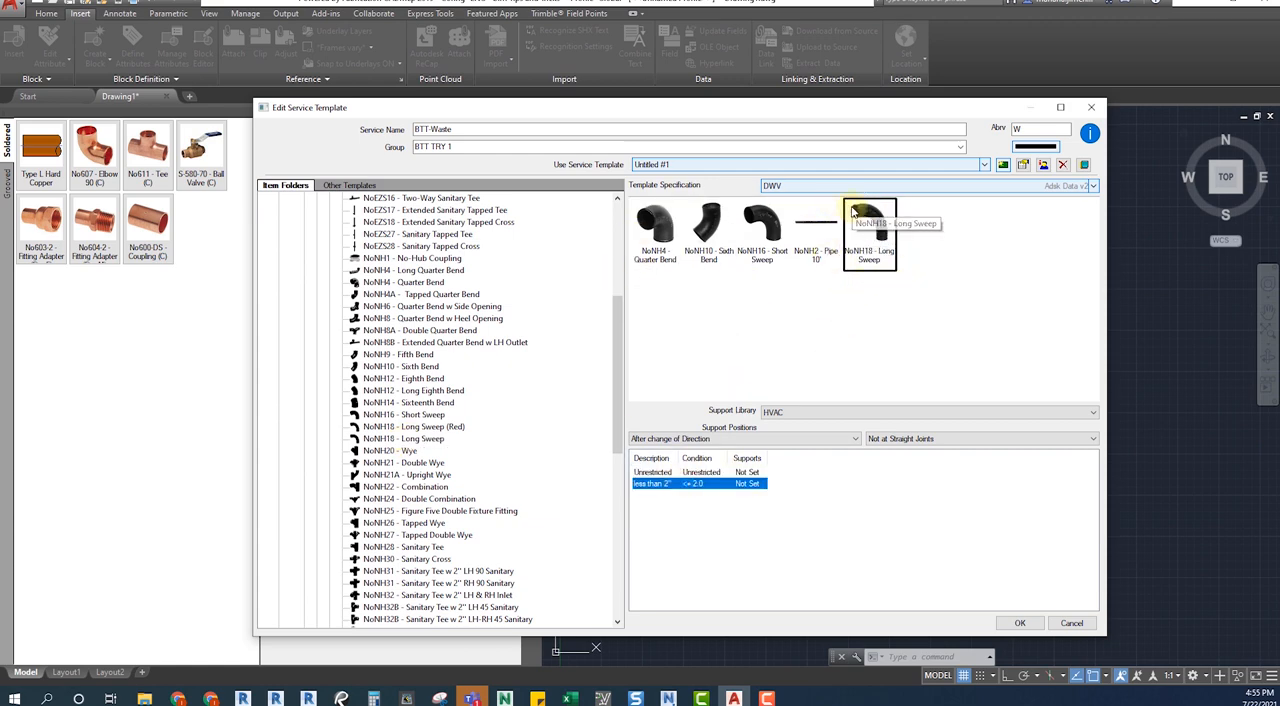
{"action": "left_click", "coordinate": [1019, 622]}
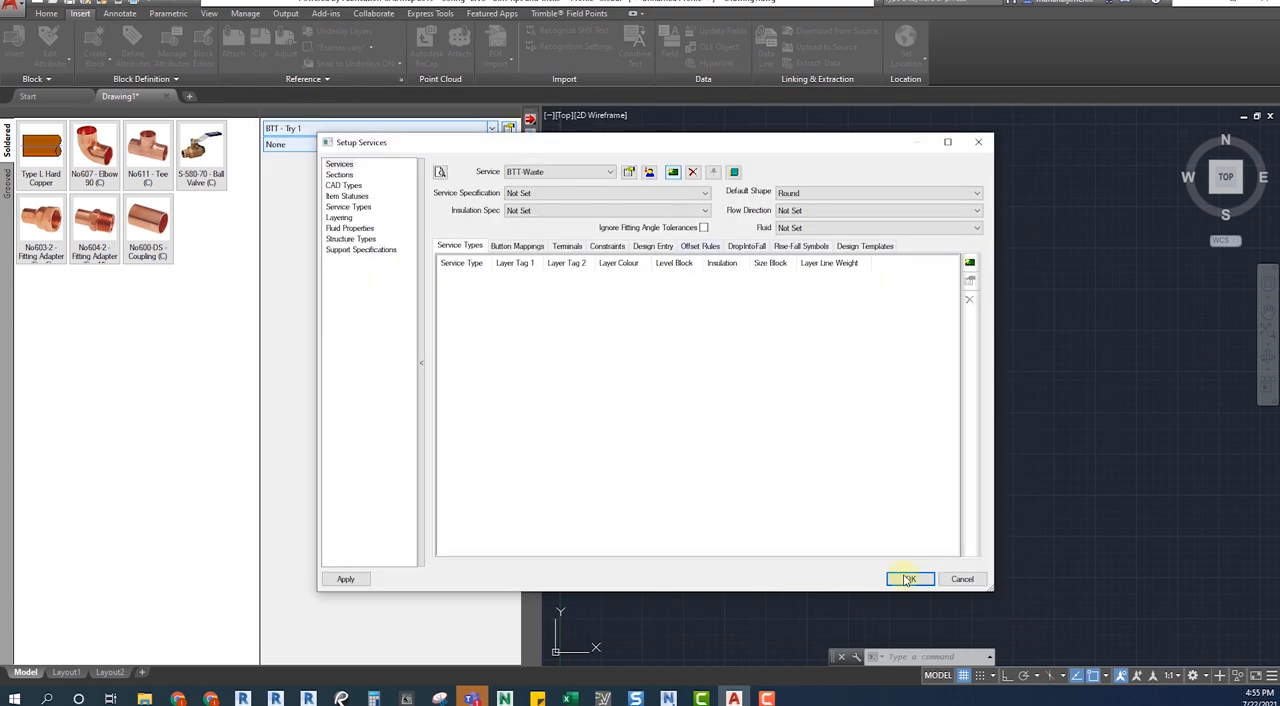
{"action": "left_click", "coordinate": [909, 579]}
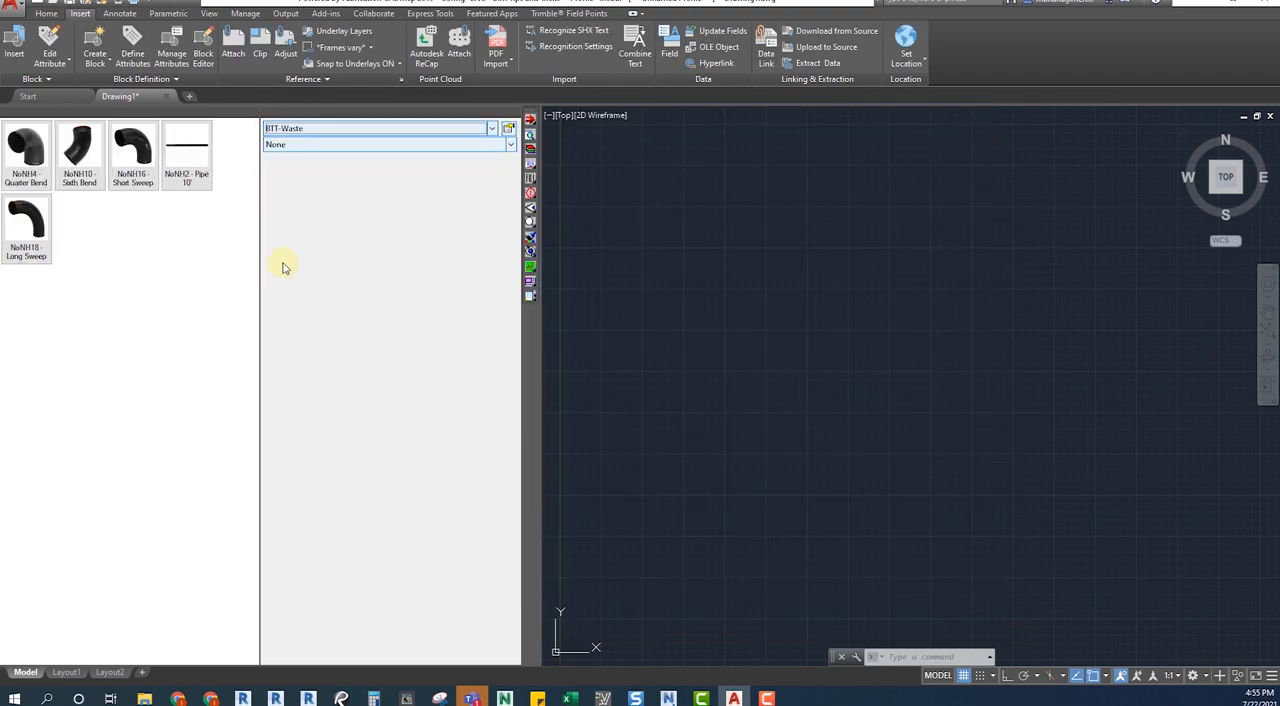
Check the Long Sweep button's properties and accept its unrestricted item condition.
{"action": "right_click", "coordinate": [26, 218]}
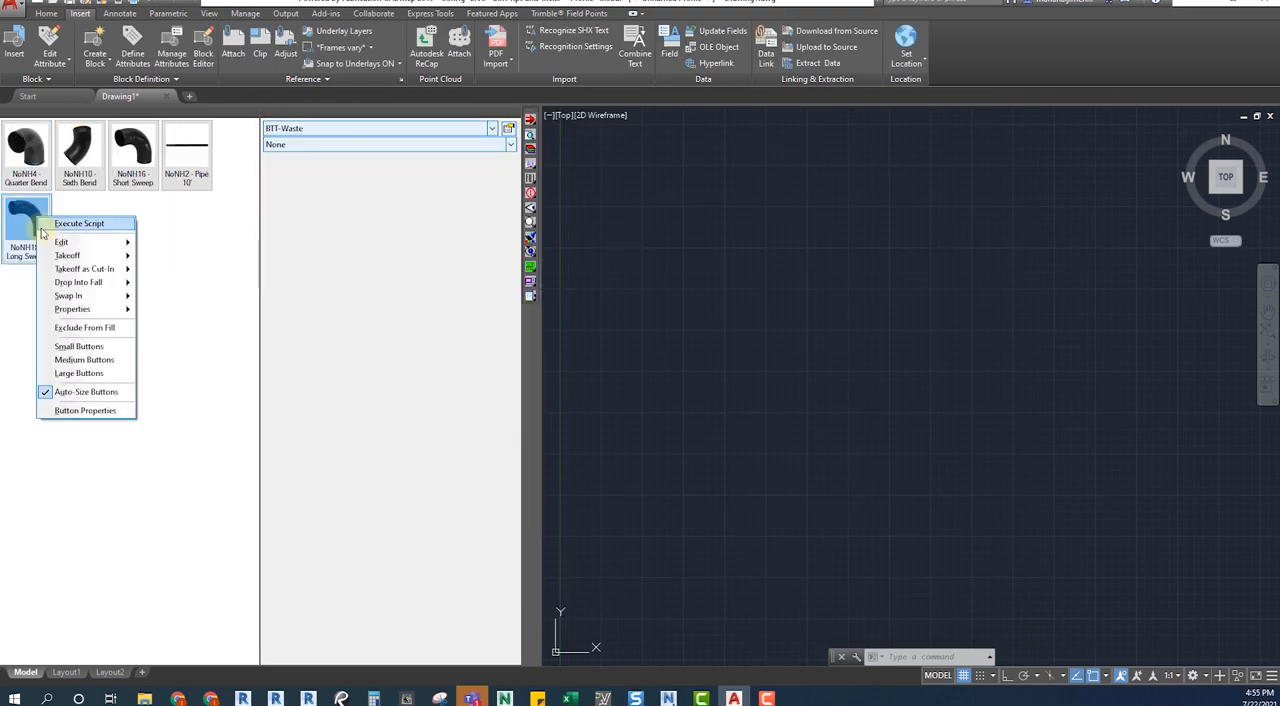
{"action": "left_click", "coordinate": [85, 410]}
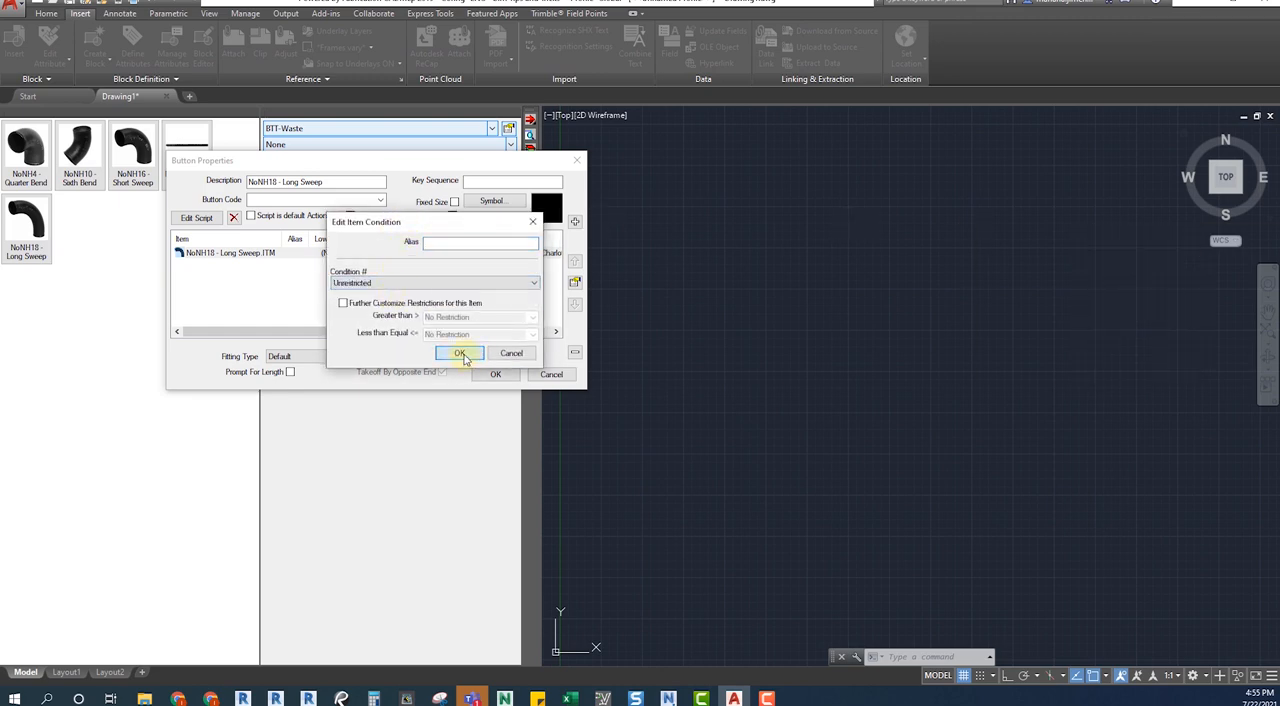
{"action": "left_click", "coordinate": [459, 352]}
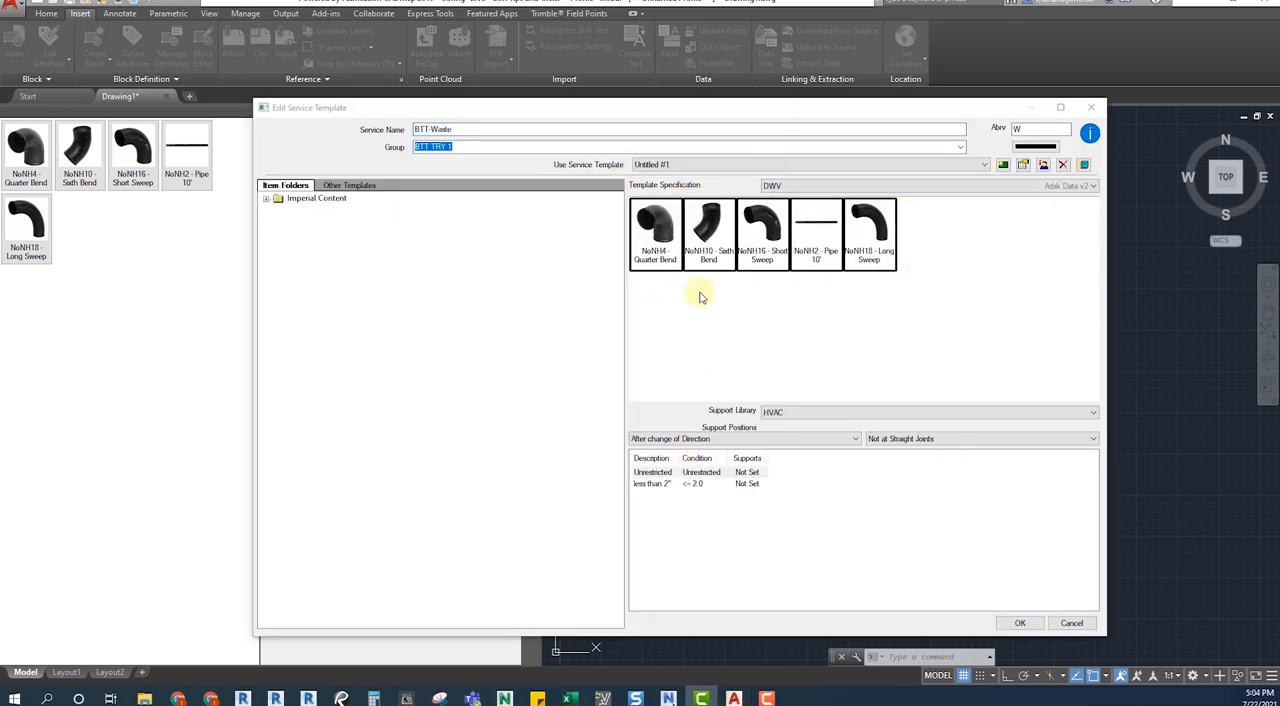
{"action": "mouse_move", "coordinate": [993, 160]}
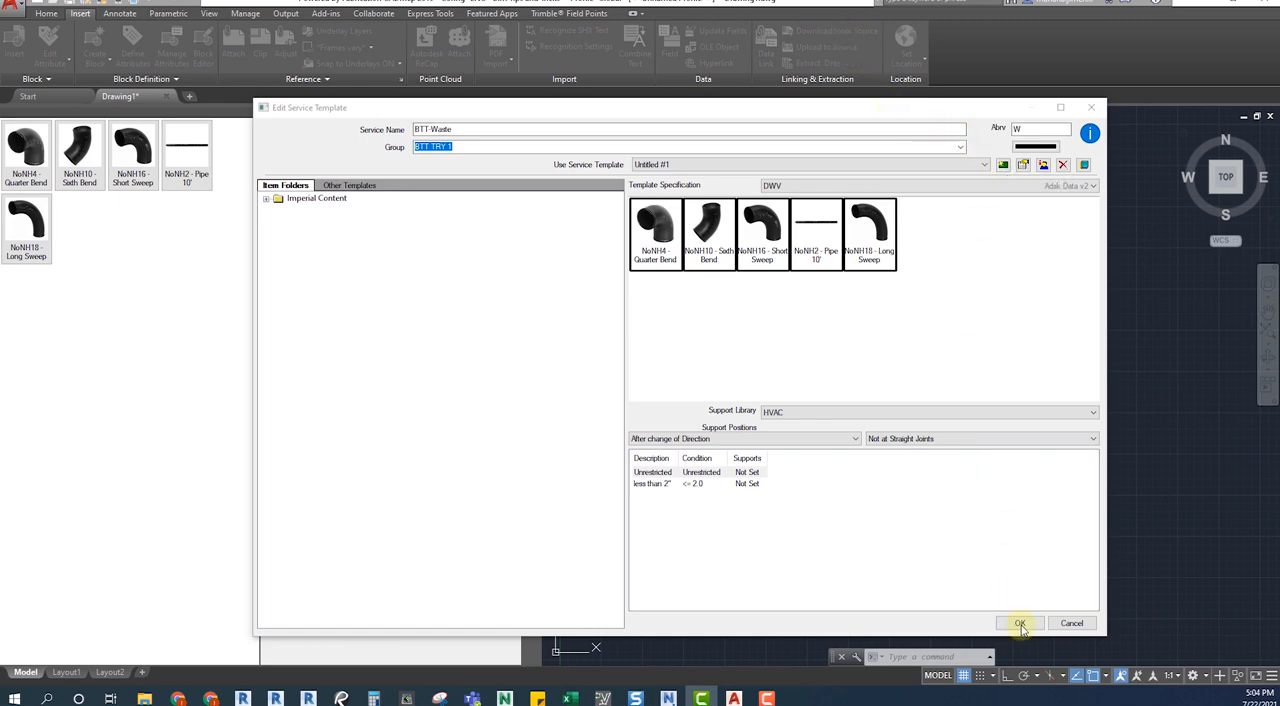
Copy the BTT-Waste service into a new service with abbreviation V.
{"action": "left_click", "coordinate": [1020, 623]}
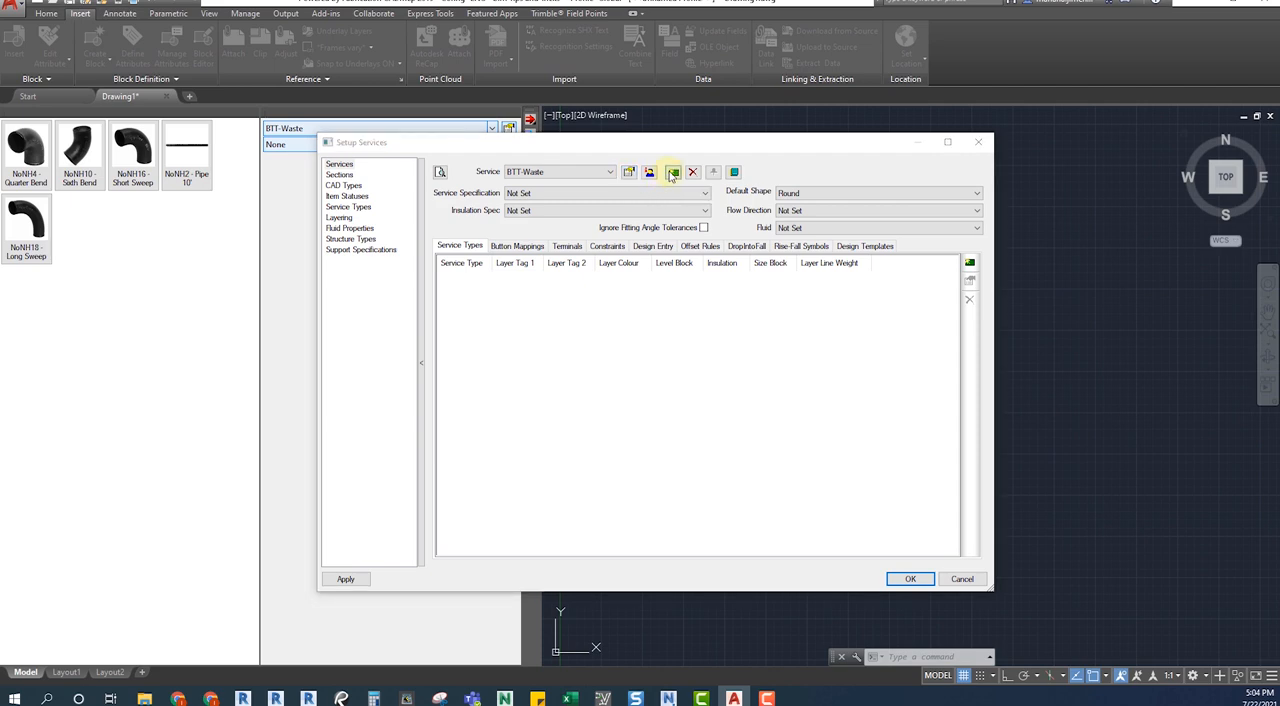
{"action": "left_click", "coordinate": [673, 171]}
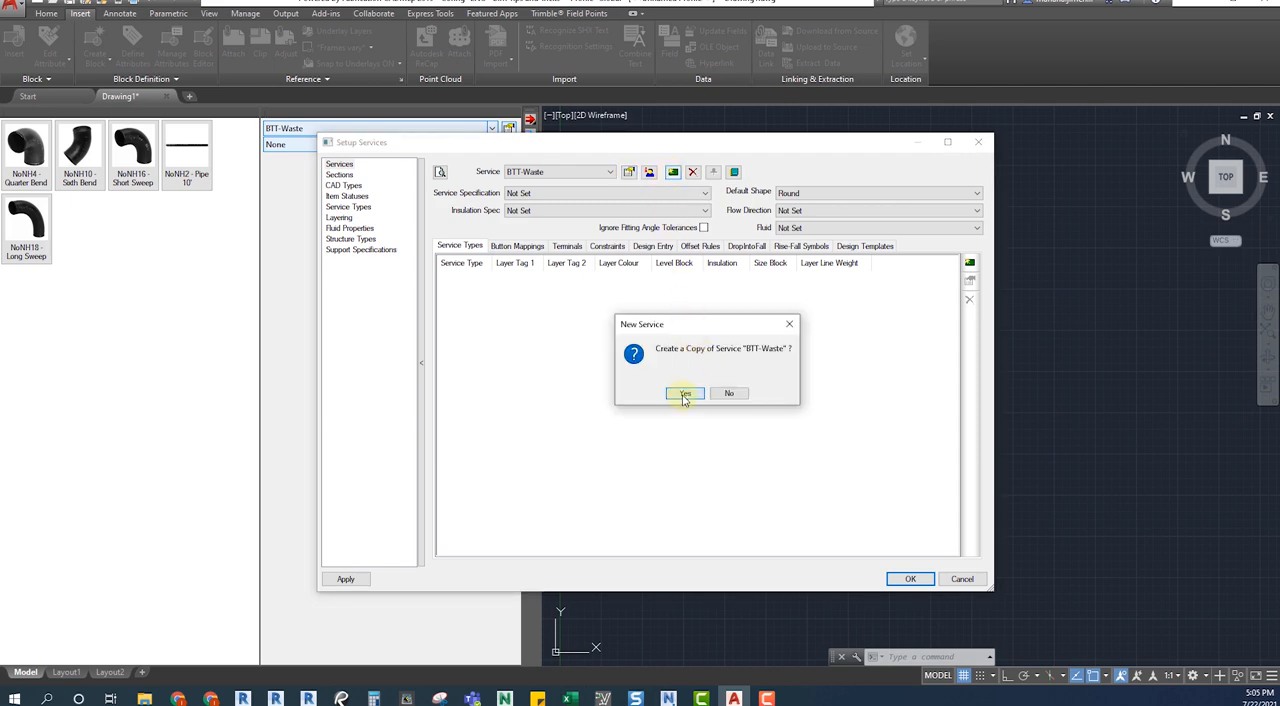
{"action": "left_click", "coordinate": [685, 393]}
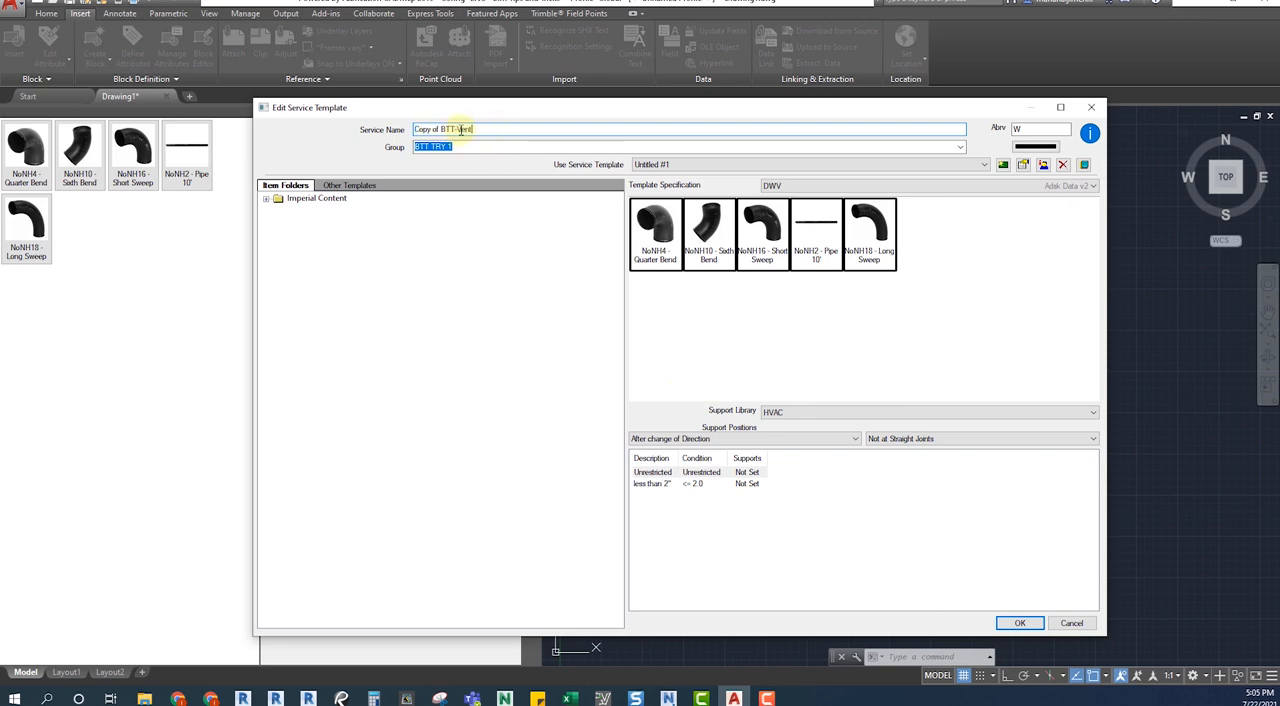
{"action": "left_click", "coordinate": [1040, 128]}
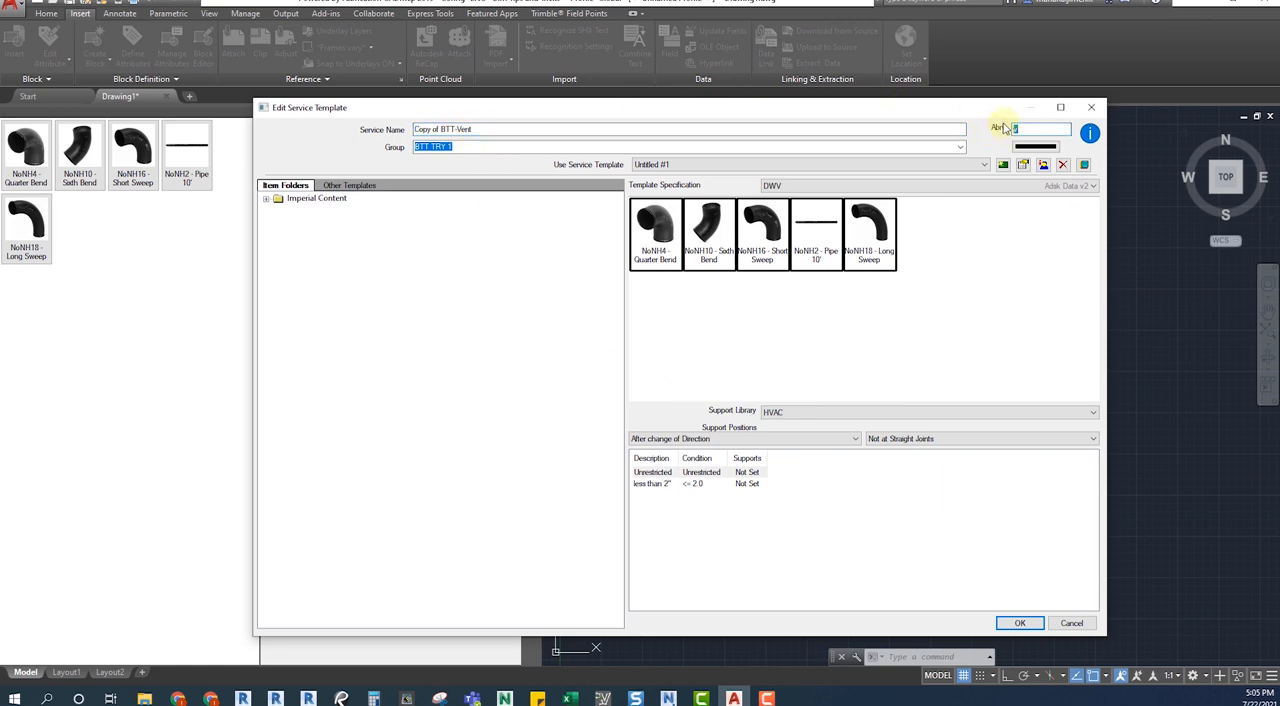
{"action": "left_click", "coordinate": [1020, 623]}
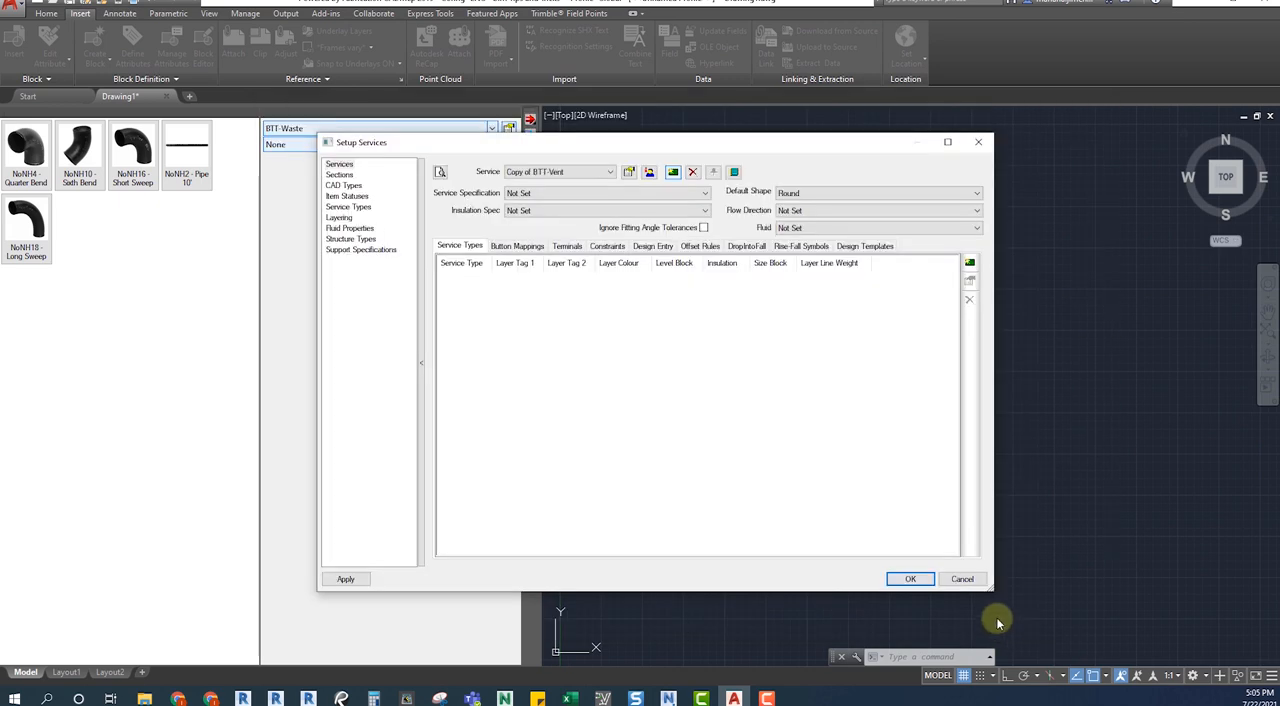
Confirm the copied service as BTT-Vent and save the services.
{"action": "left_click", "coordinate": [610, 171]}
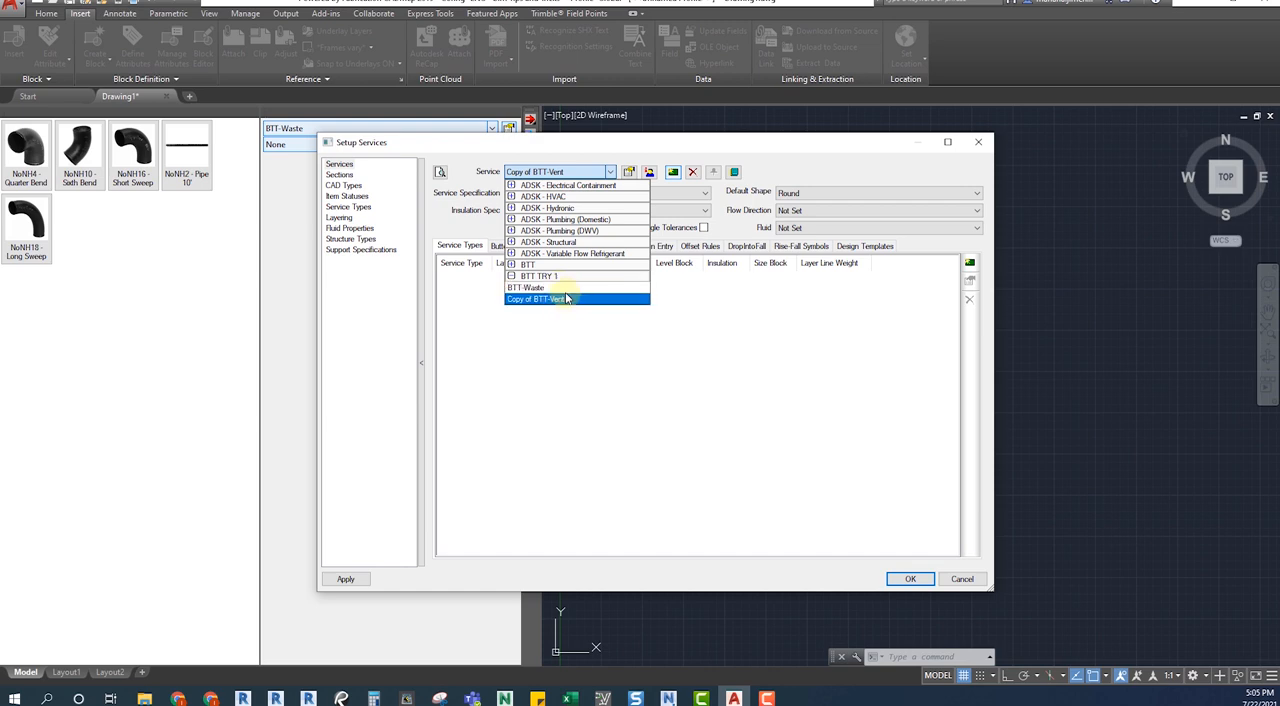
{"action": "left_click", "coordinate": [536, 298]}
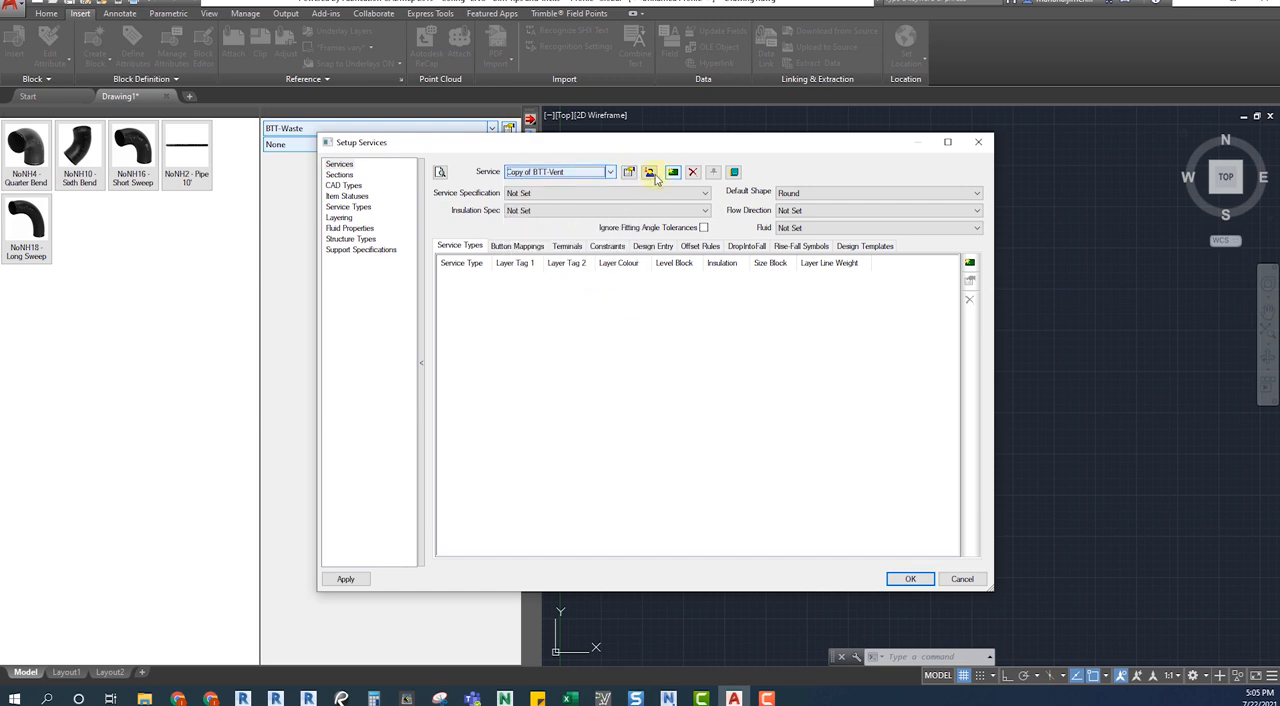
{"action": "left_click", "coordinate": [651, 171]}
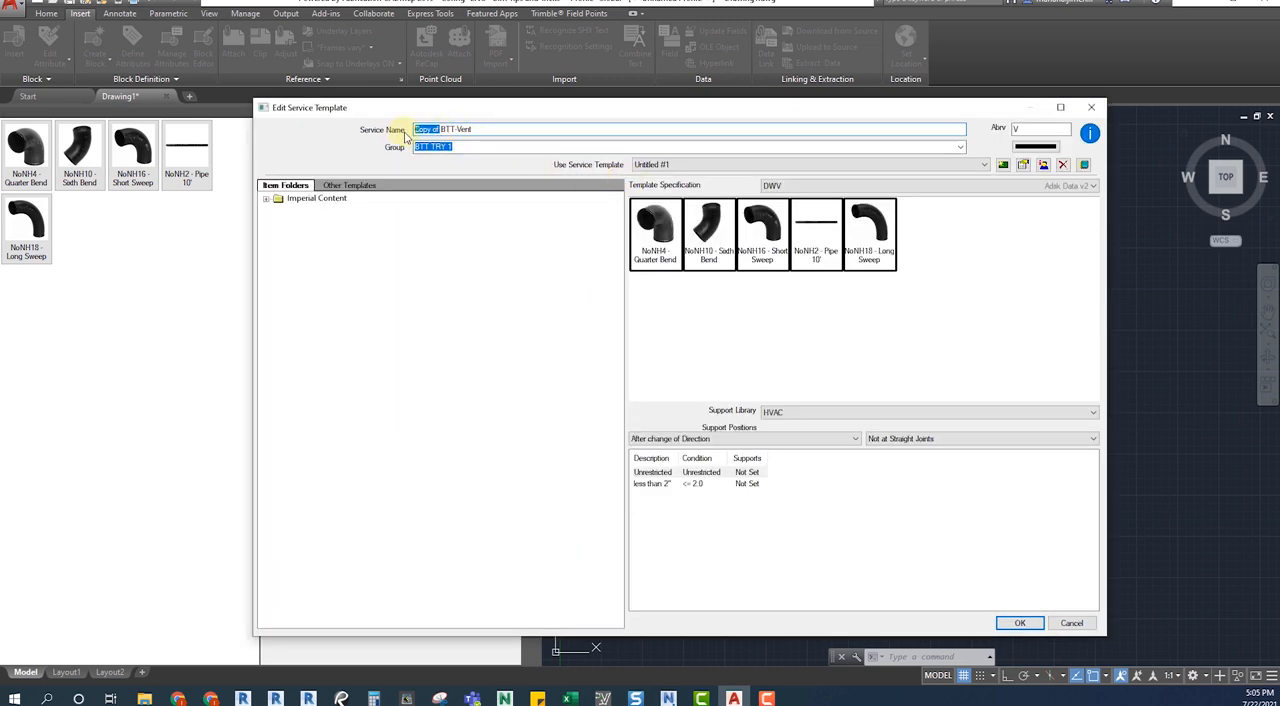
{"action": "left_click", "coordinate": [1019, 623]}
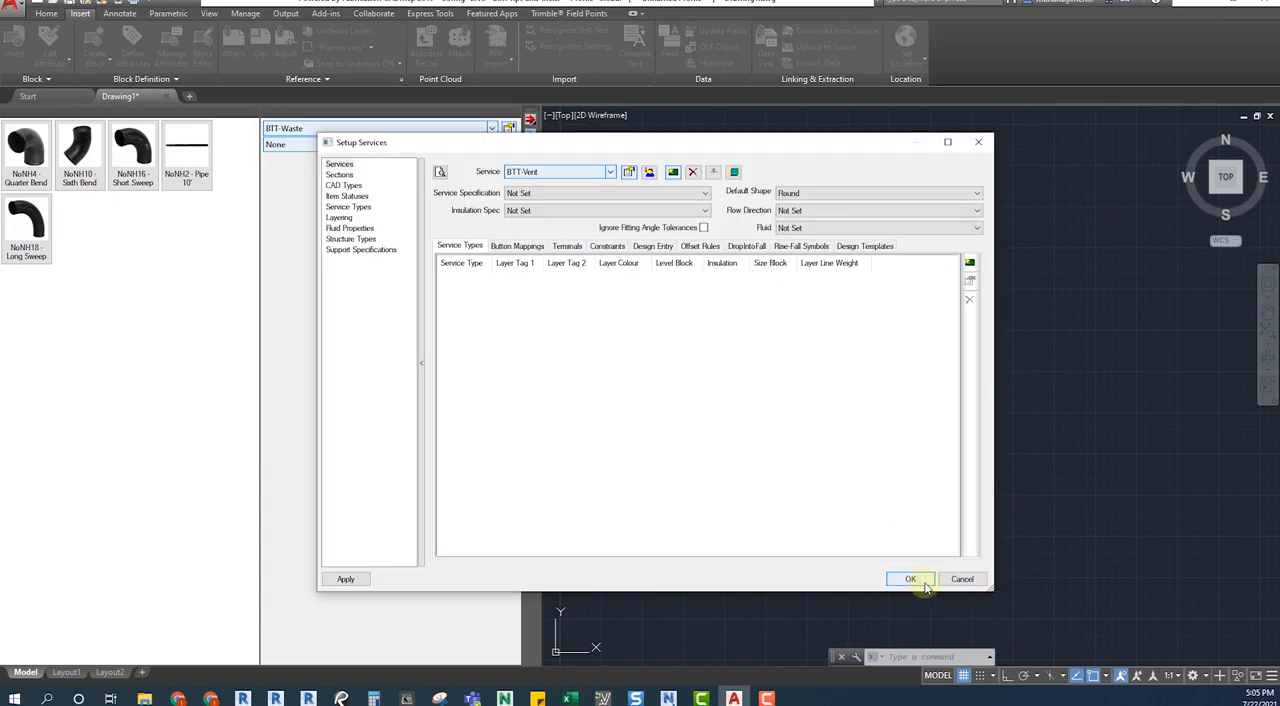
{"action": "left_click", "coordinate": [909, 579]}
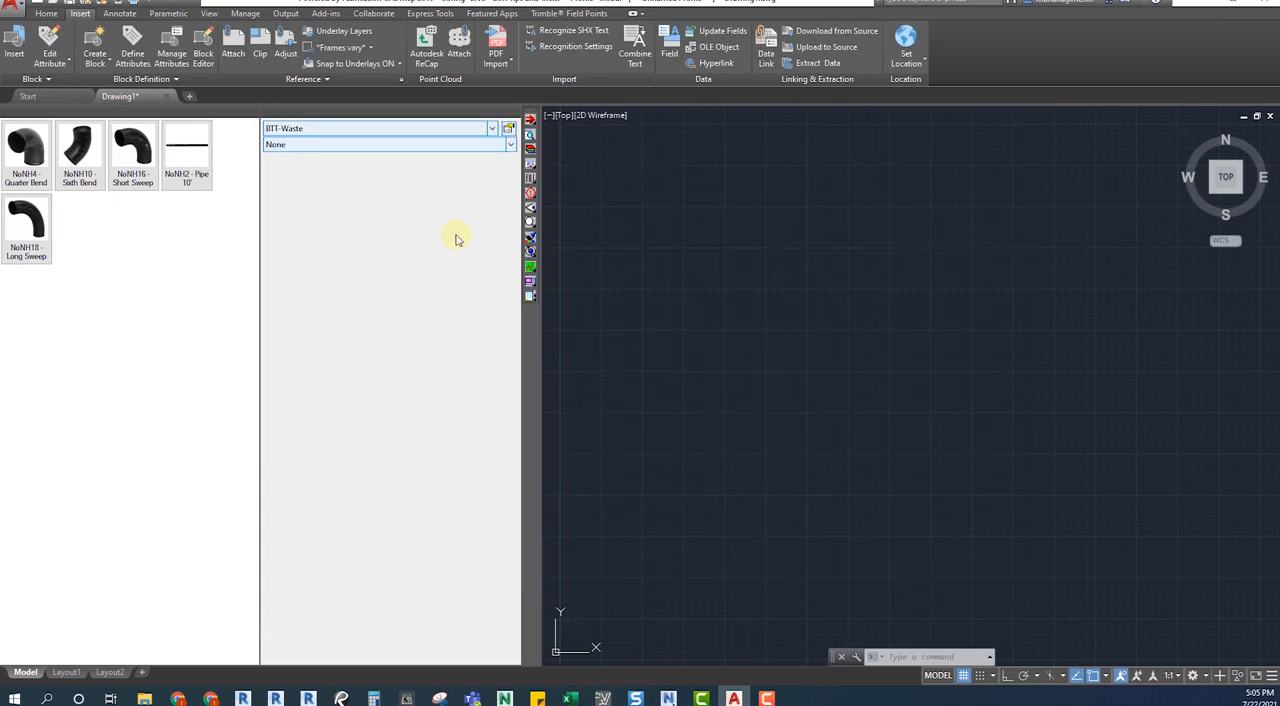
Move Long Sweep and Short Sweep to the front of the BTT-Waste template and save.
{"action": "left_click", "coordinate": [490, 128]}
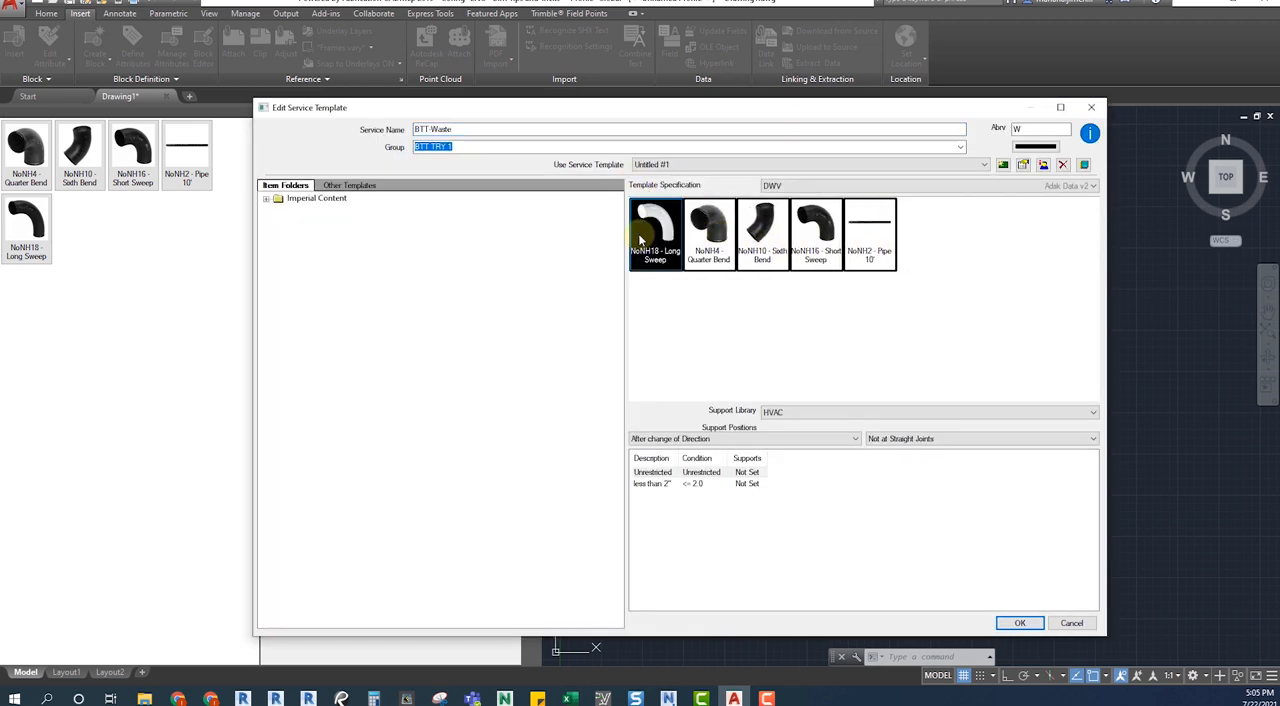
{"action": "mouse_move", "coordinate": [708, 235]}
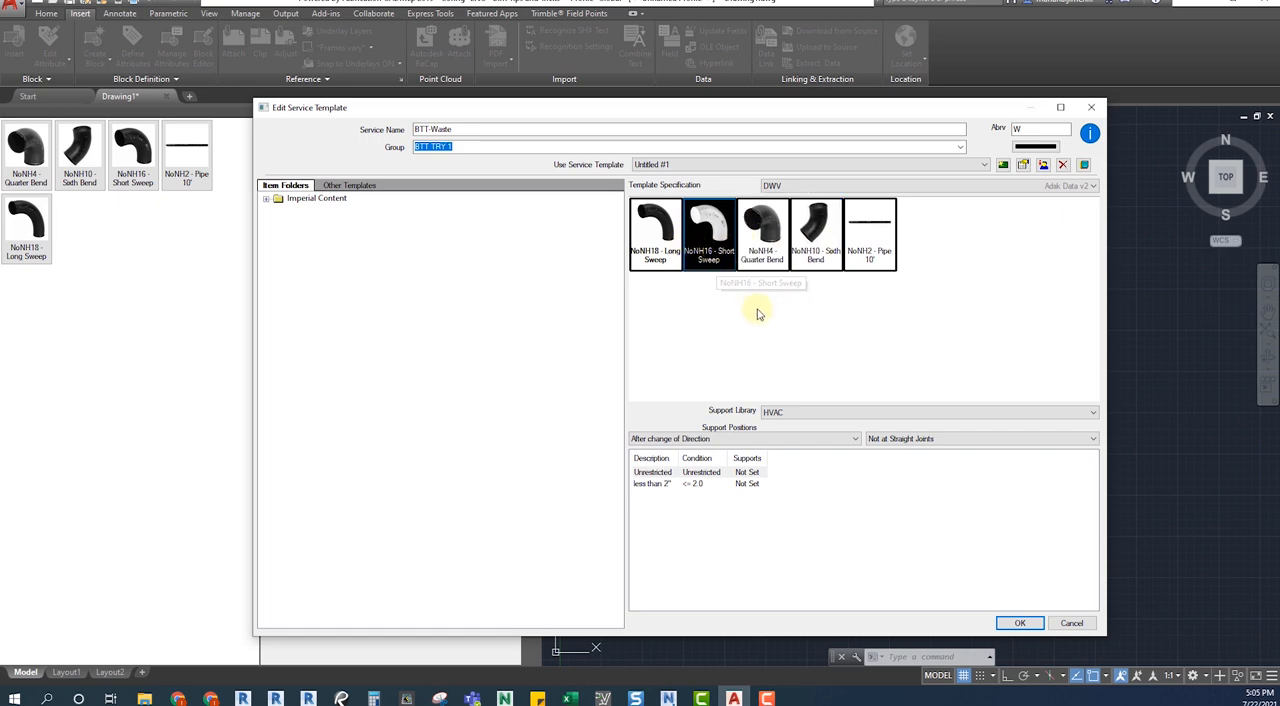
{"action": "left_click", "coordinate": [1019, 623]}
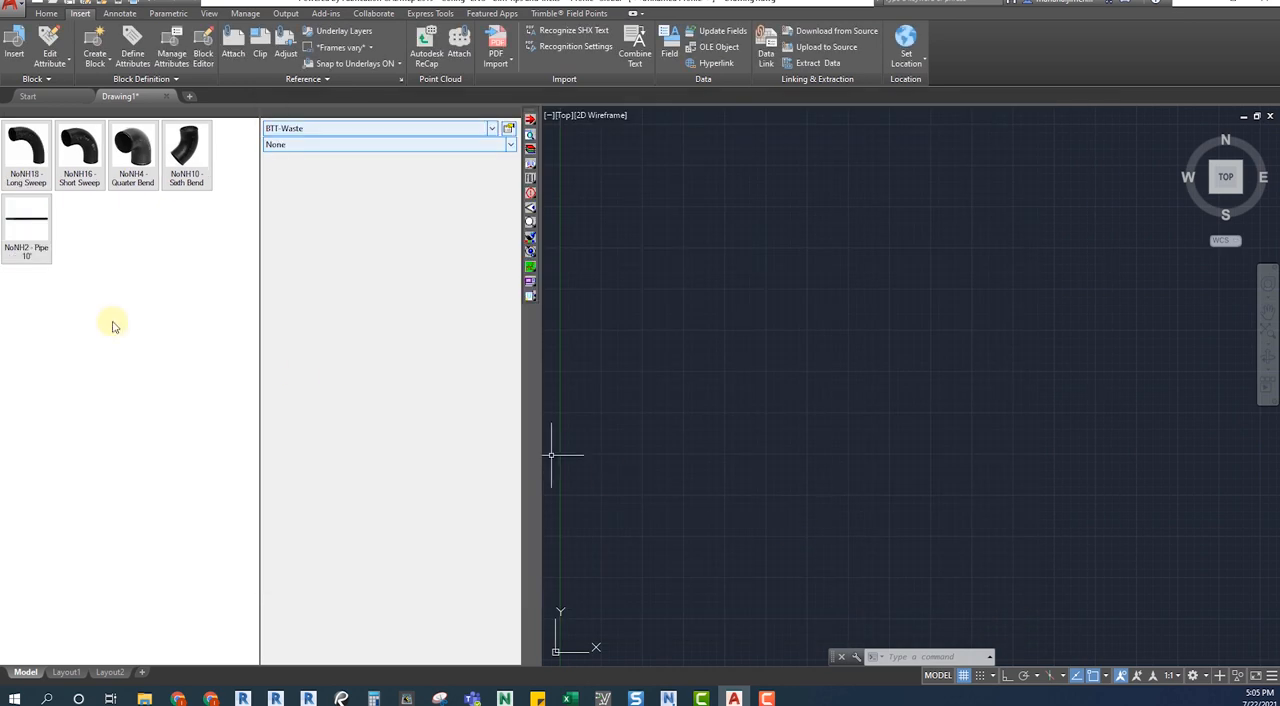
{"action": "mouse_move", "coordinate": [75, 316]}
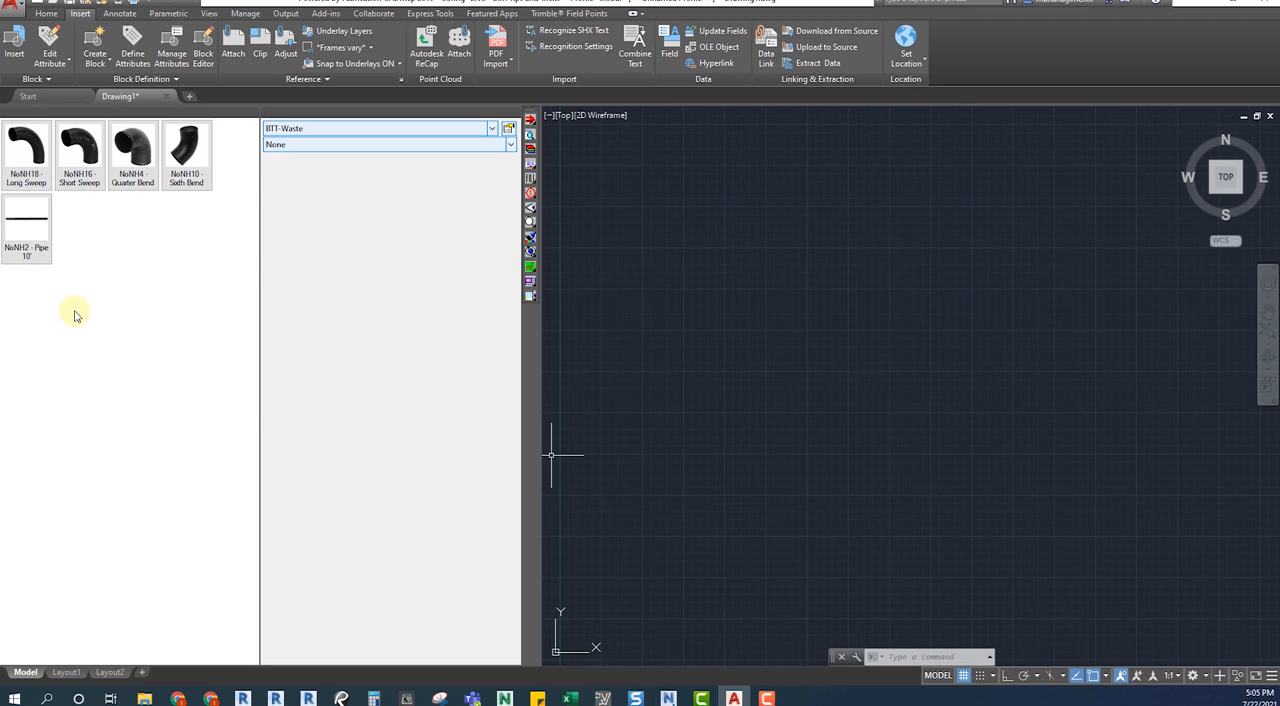